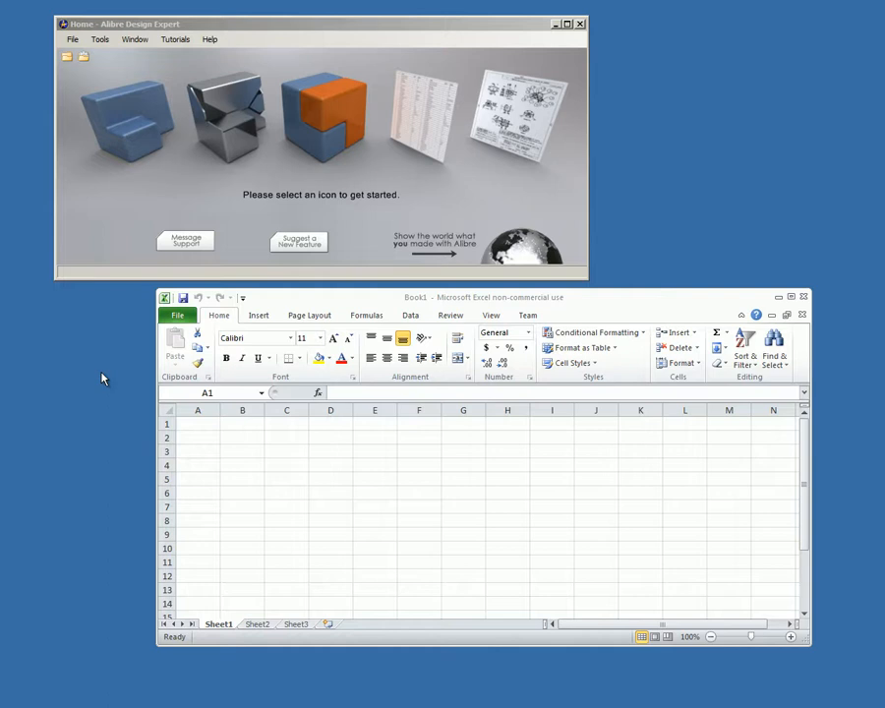
mouse_move(141, 344)
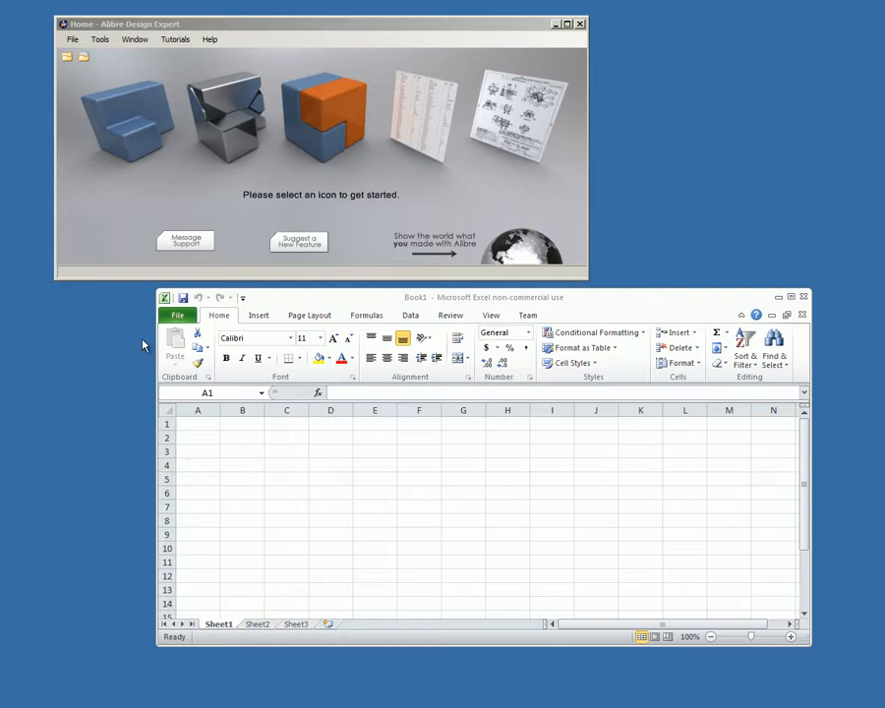
mouse_move(254, 313)
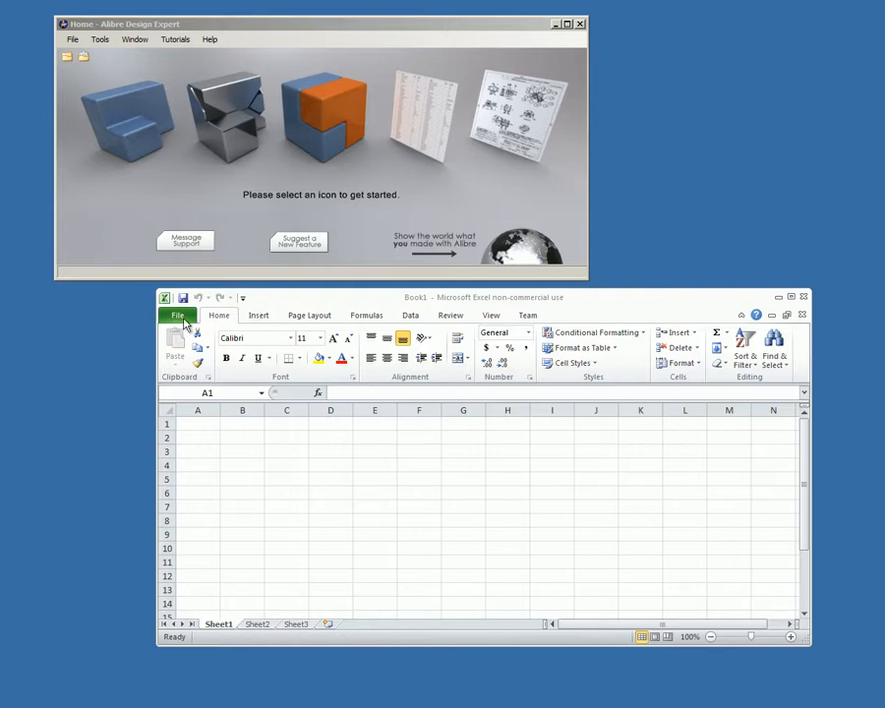
Reach Excel's Add-Ins list via File > Options > Add-Ins with Excel Add-ins managed.
left_click(177, 315)
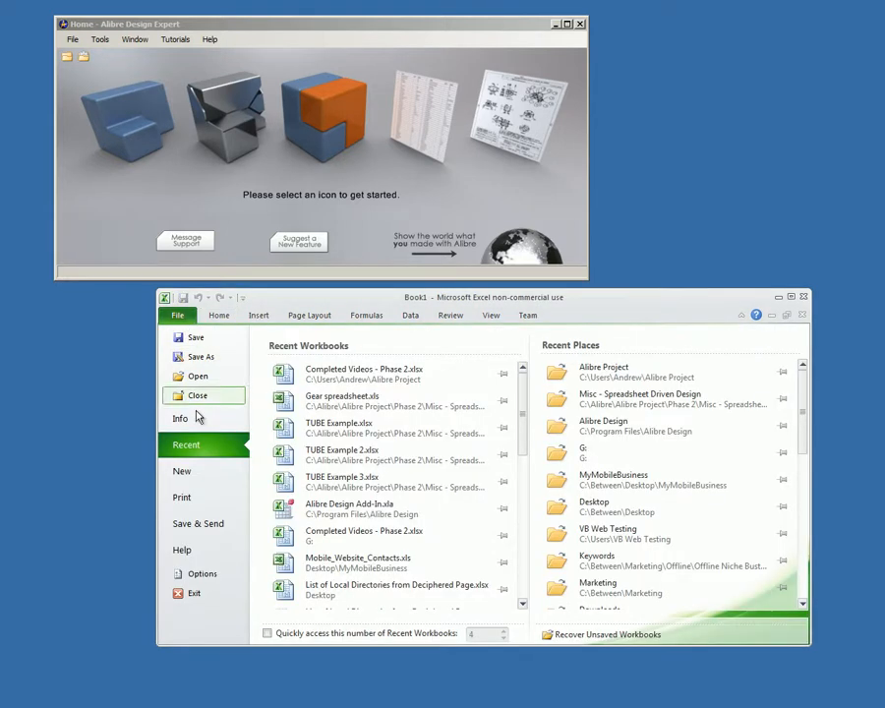
left_click(192, 573)
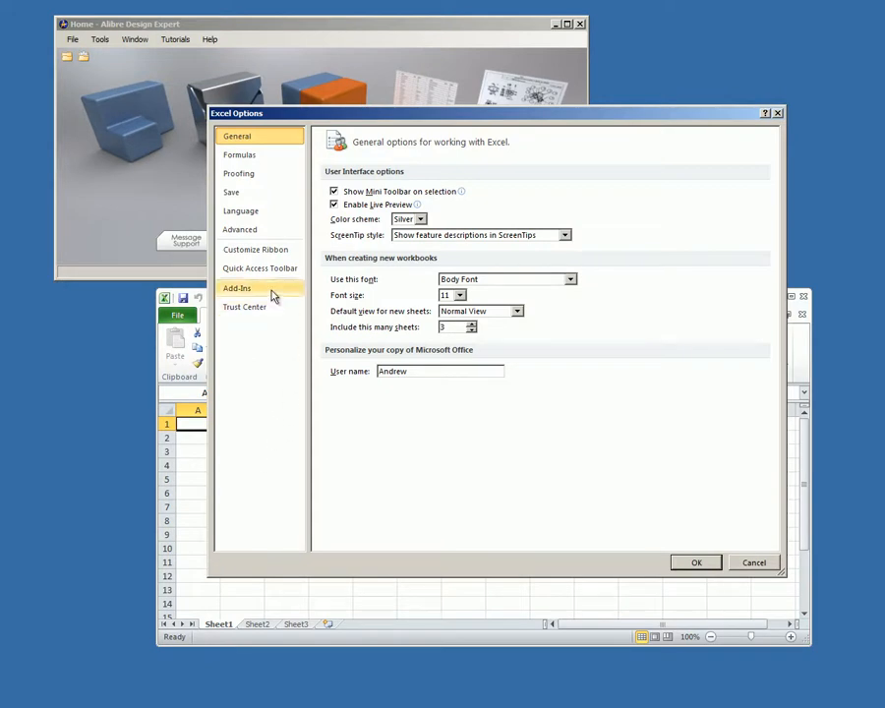
left_click(236, 287)
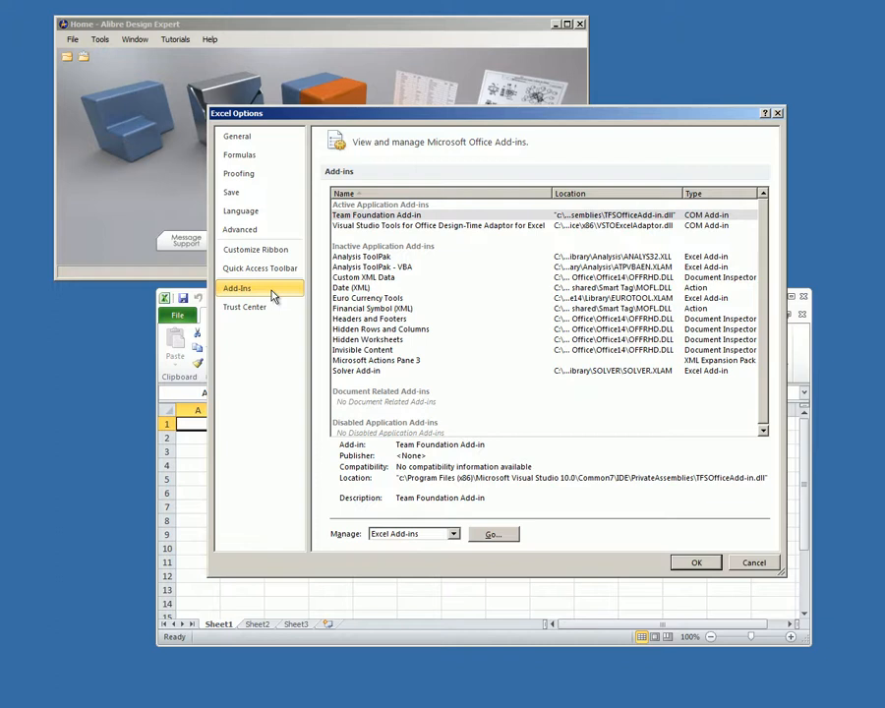
mouse_move(456, 547)
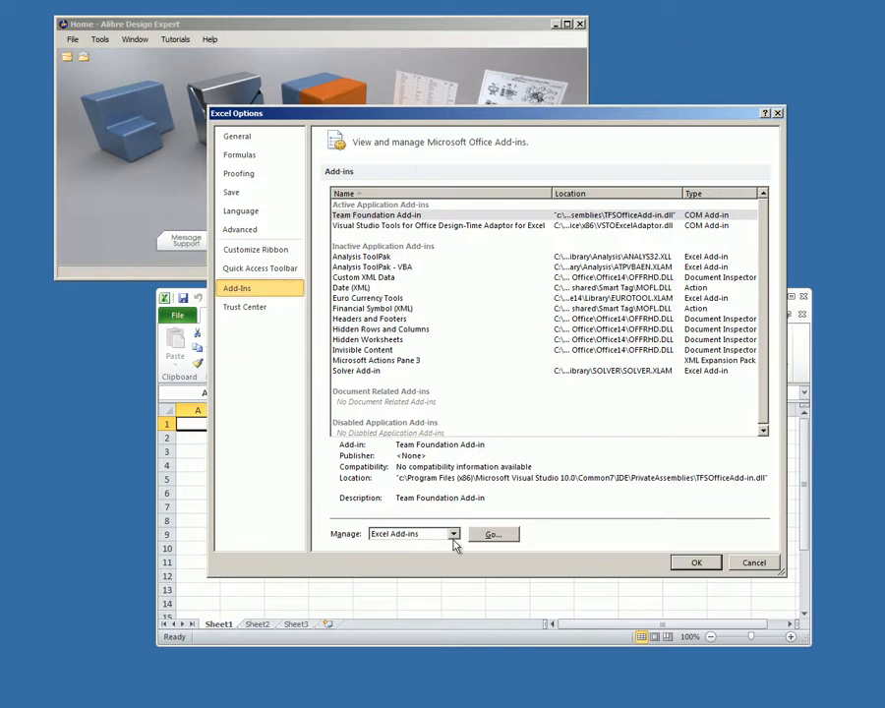
left_click(492, 535)
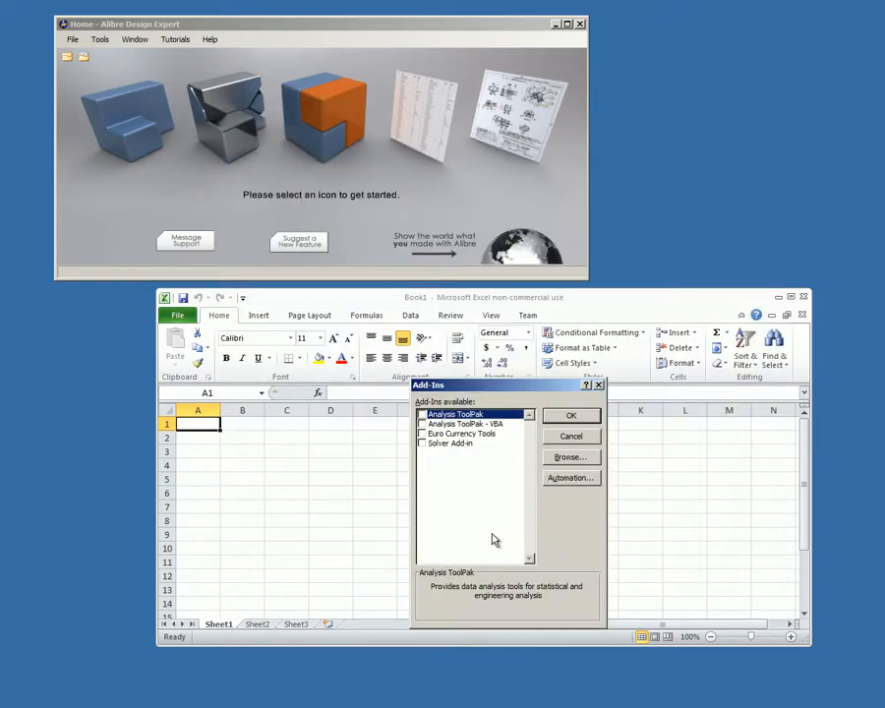
mouse_move(538, 473)
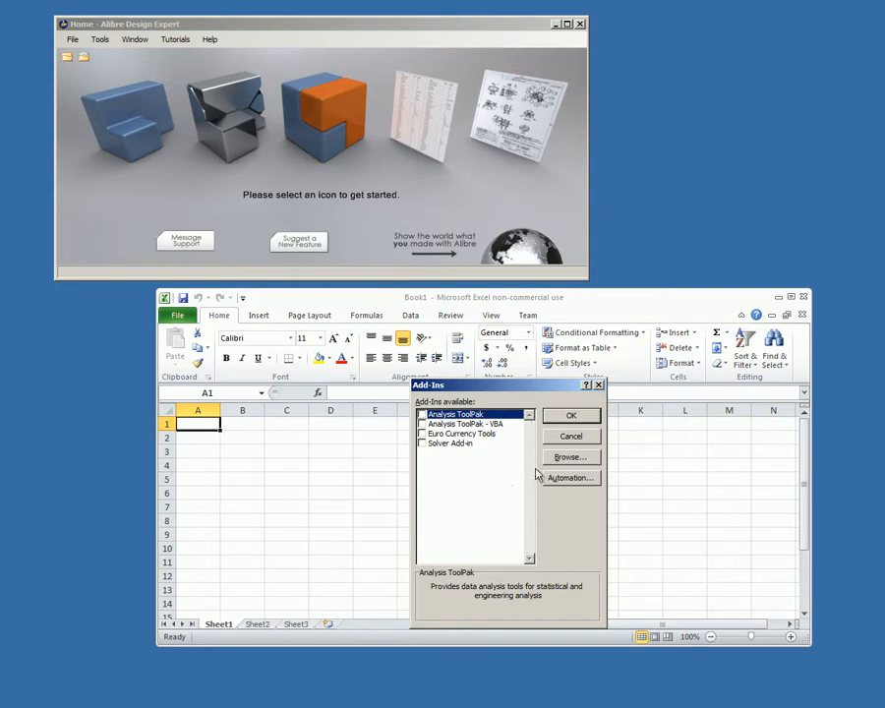
Browse to Program Files > Alibre Design and load Alibre Design Add-In.xla.
left_click(568, 456)
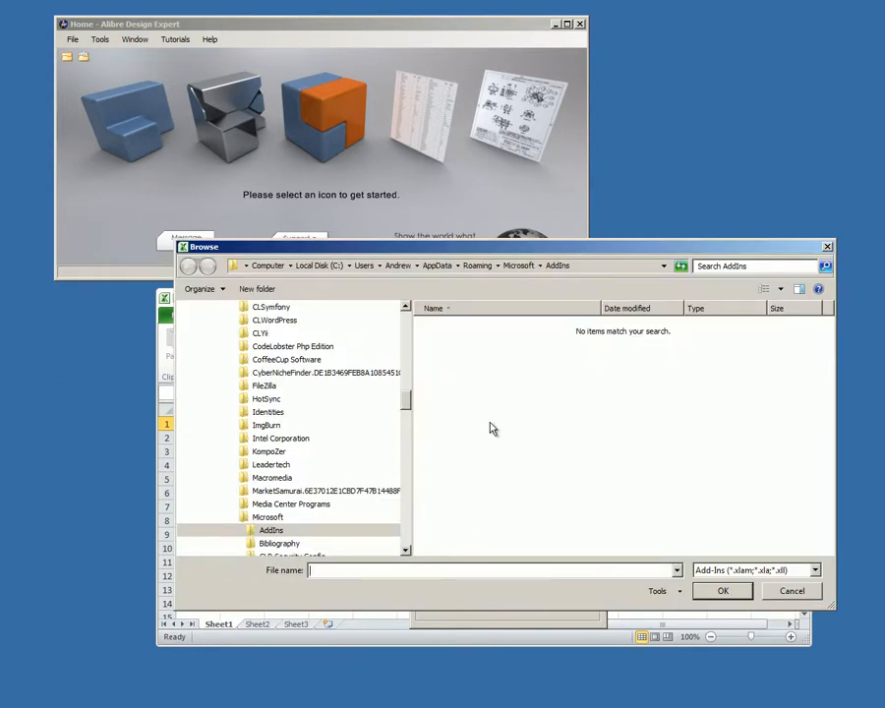
scroll("down", 3)
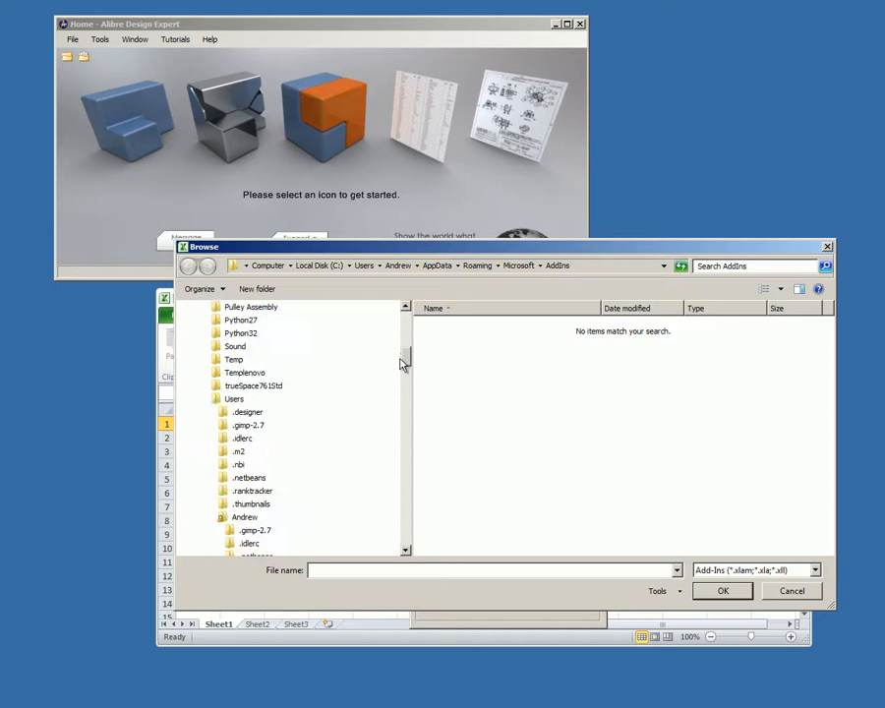
scroll("up", 3)
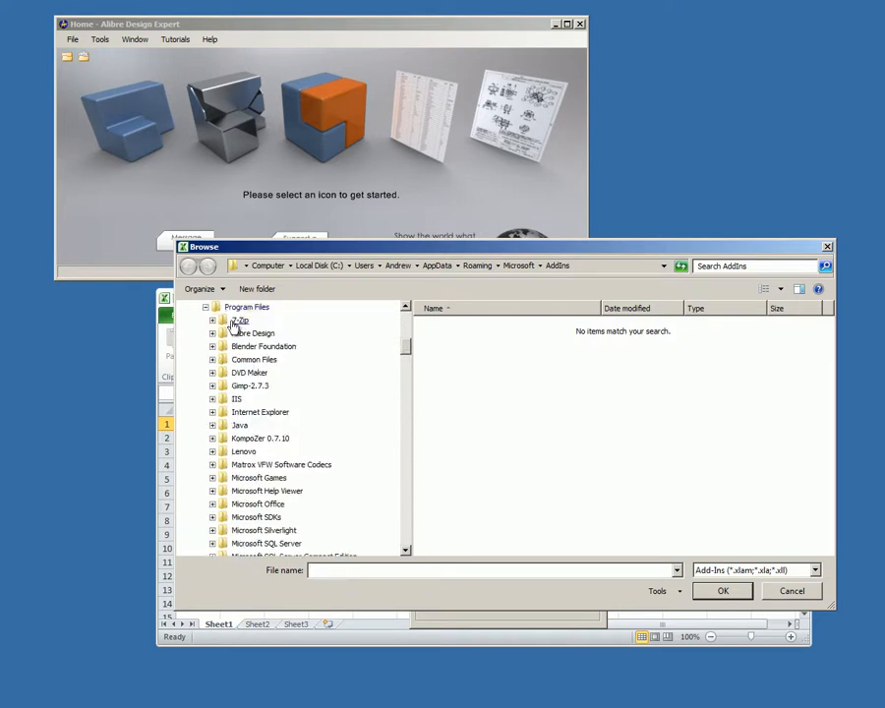
left_click(251, 333)
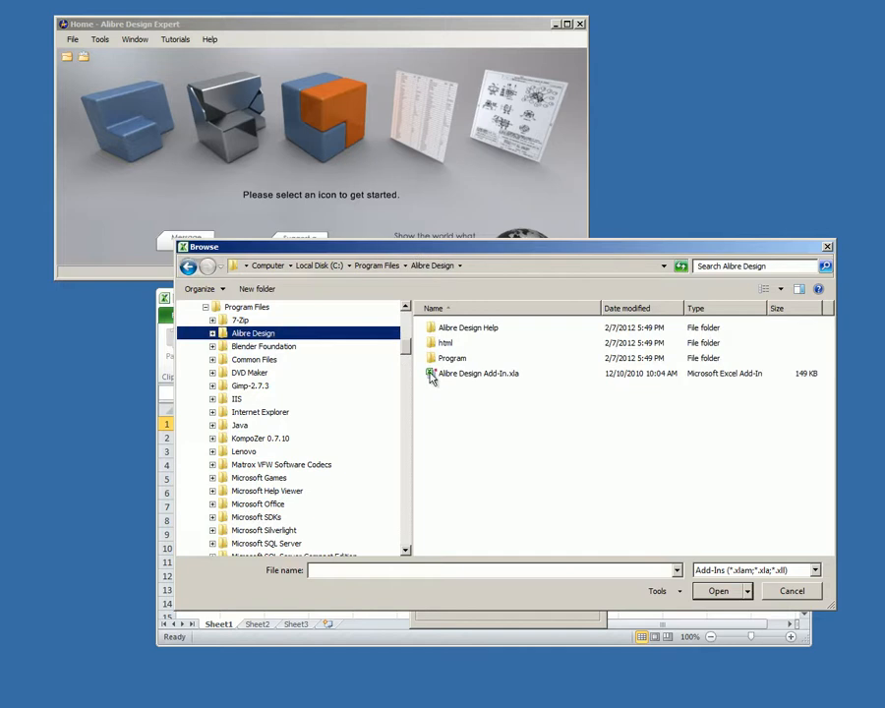
left_click(480, 373)
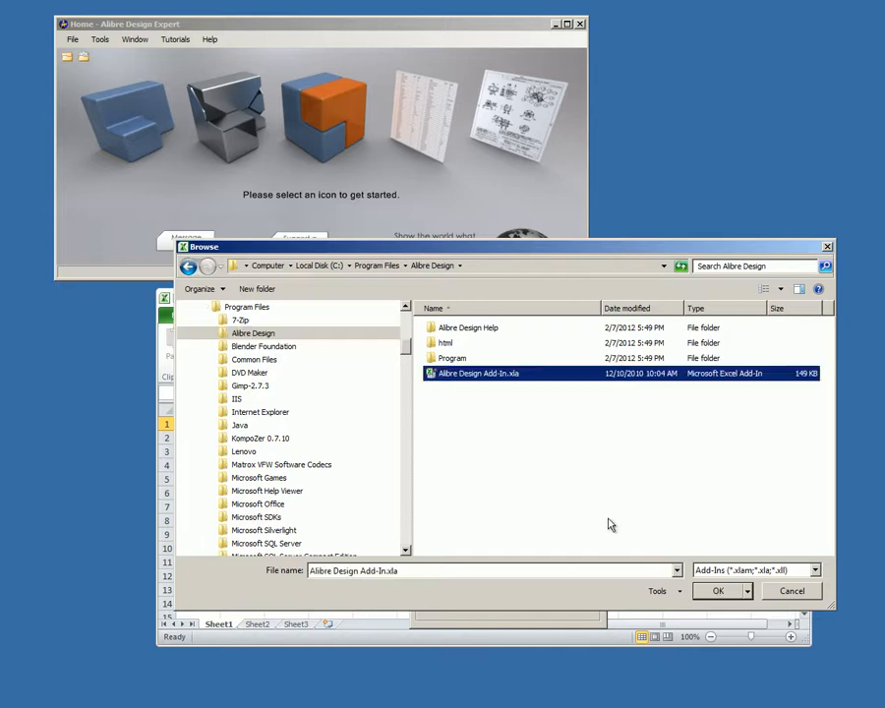
left_click(717, 590)
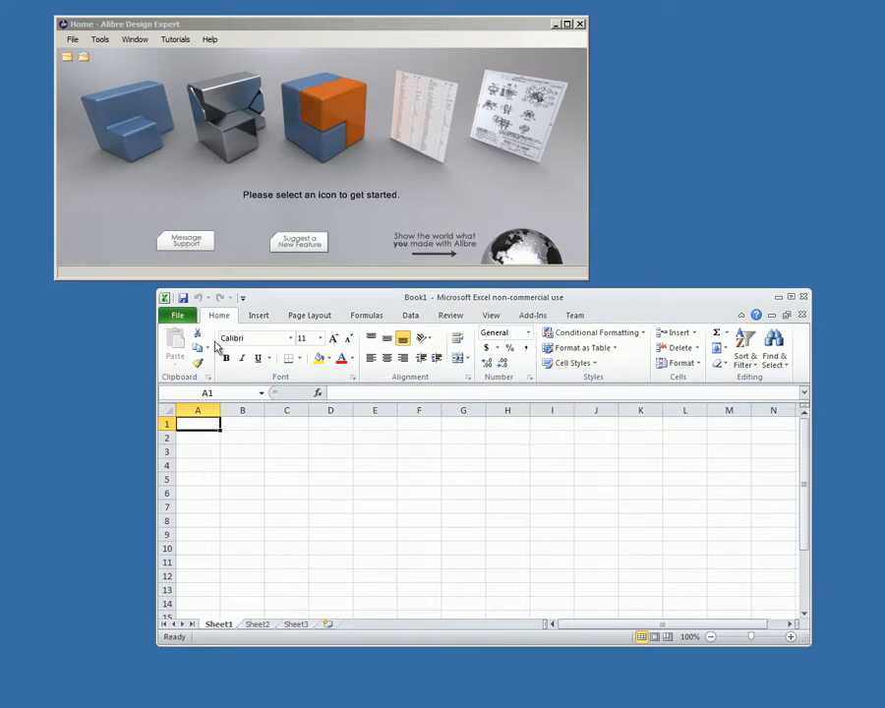
mouse_move(533, 315)
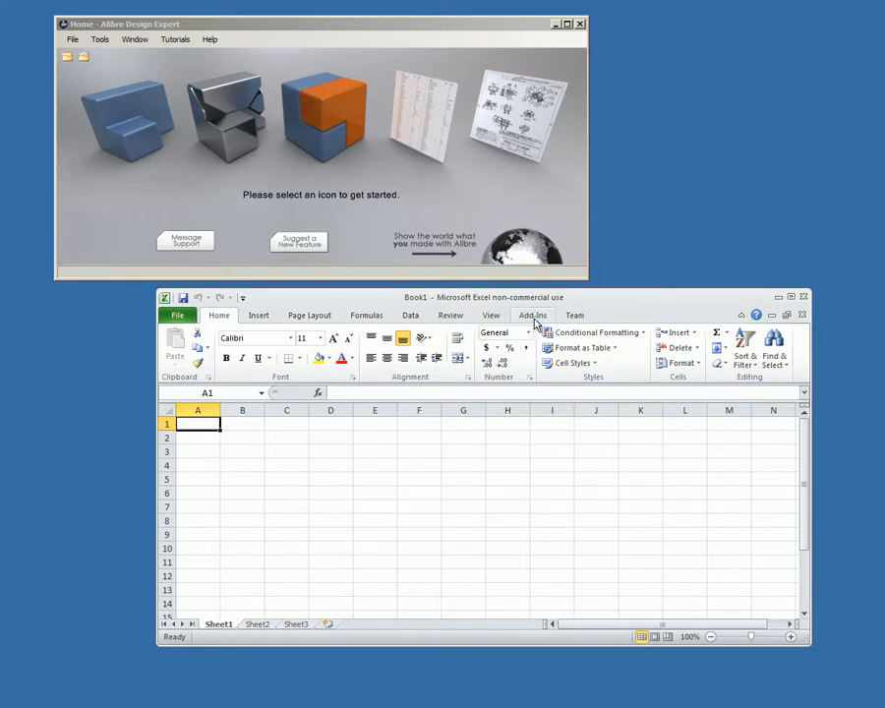
Edit the gear's Tooth sketch and compare it with the Number of teeth value in Excel.
left_click(530, 314)
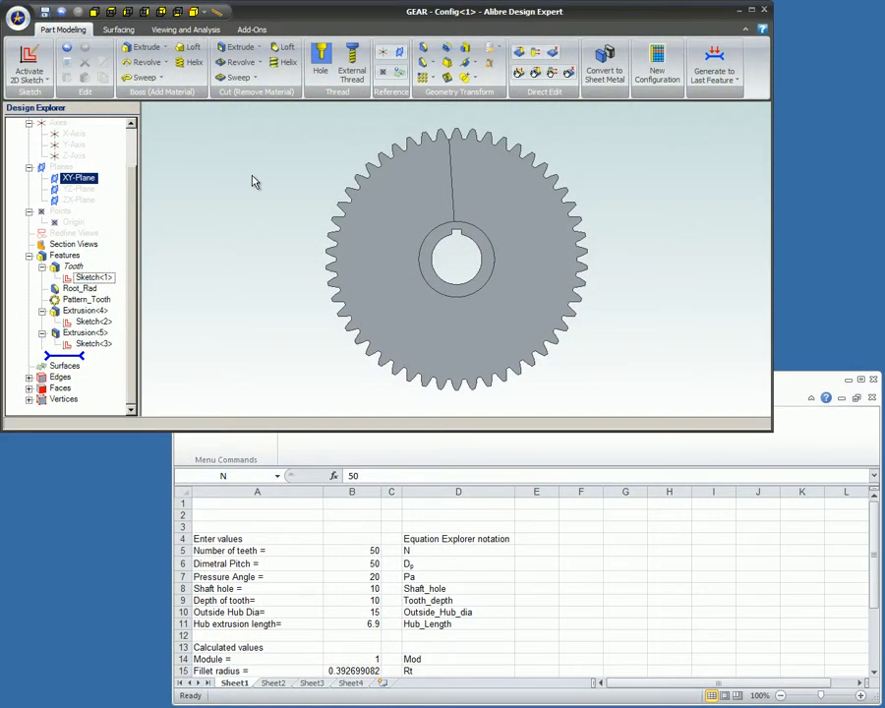
right_click(90, 275)
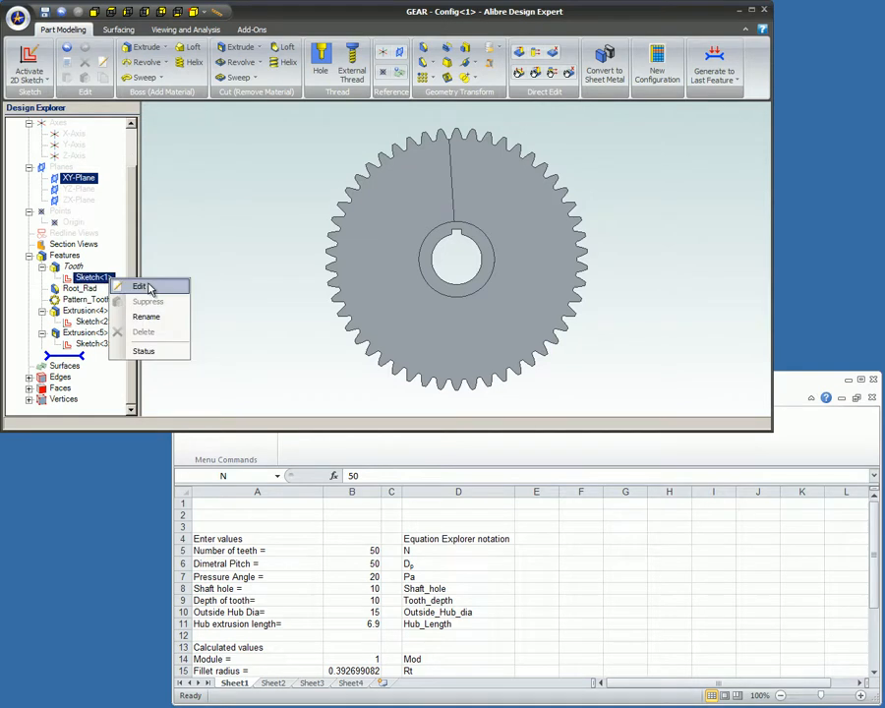
left_click(142, 287)
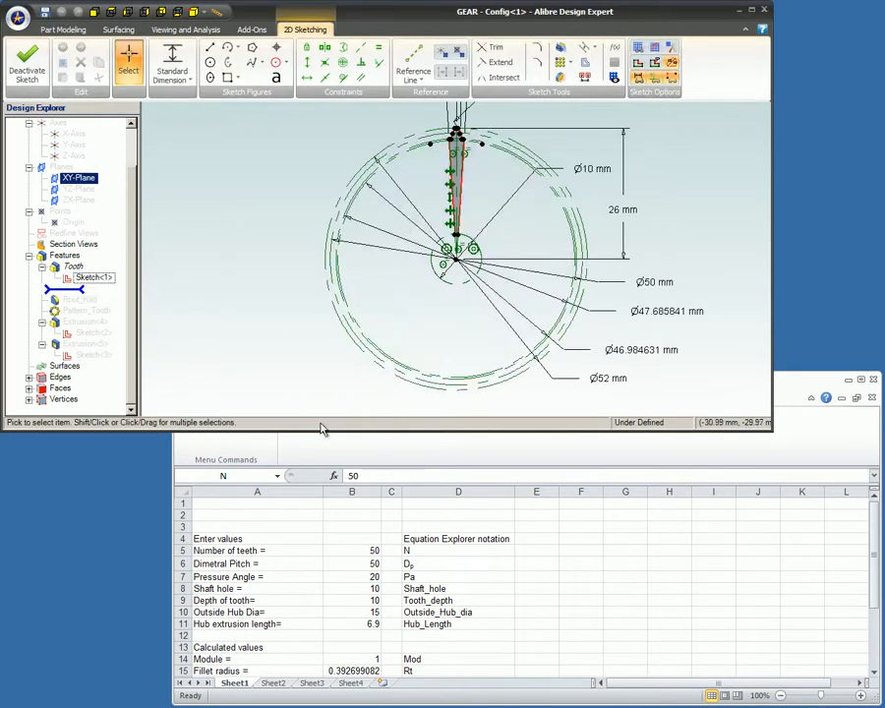
left_click(352, 550)
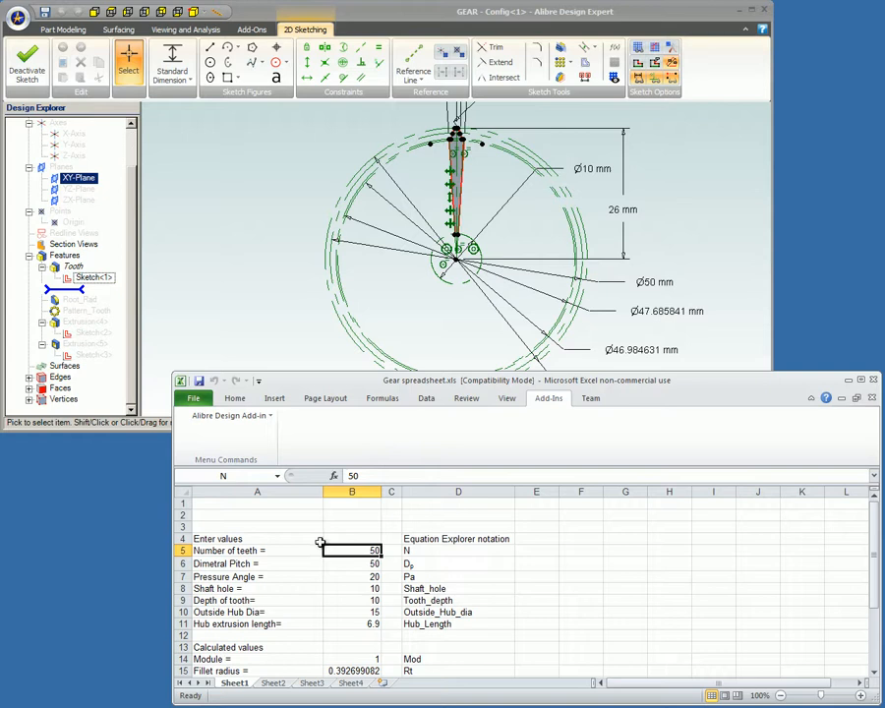
mouse_move(837, 641)
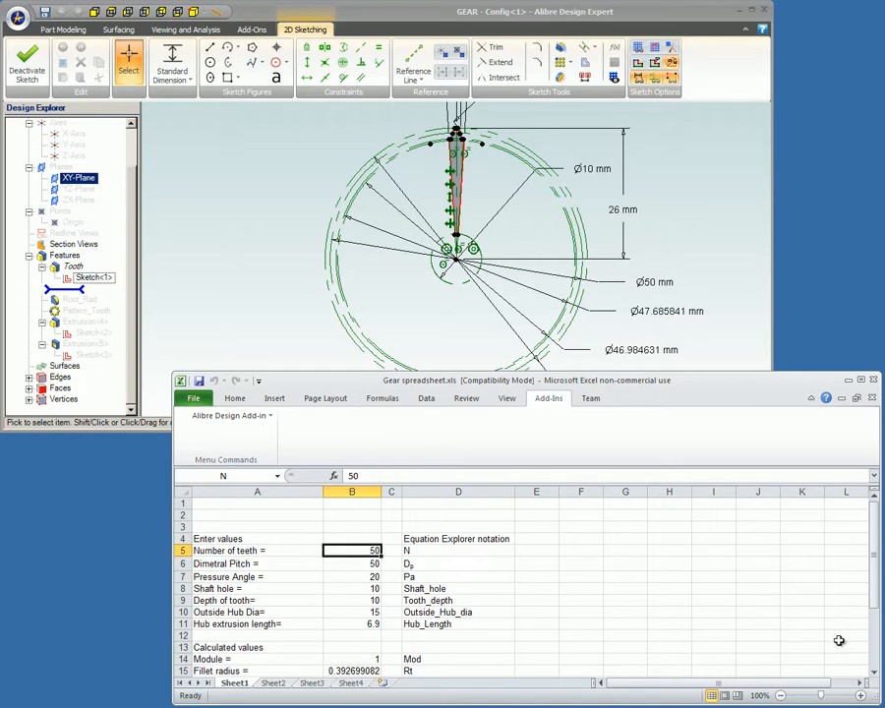
scroll("down", 3)
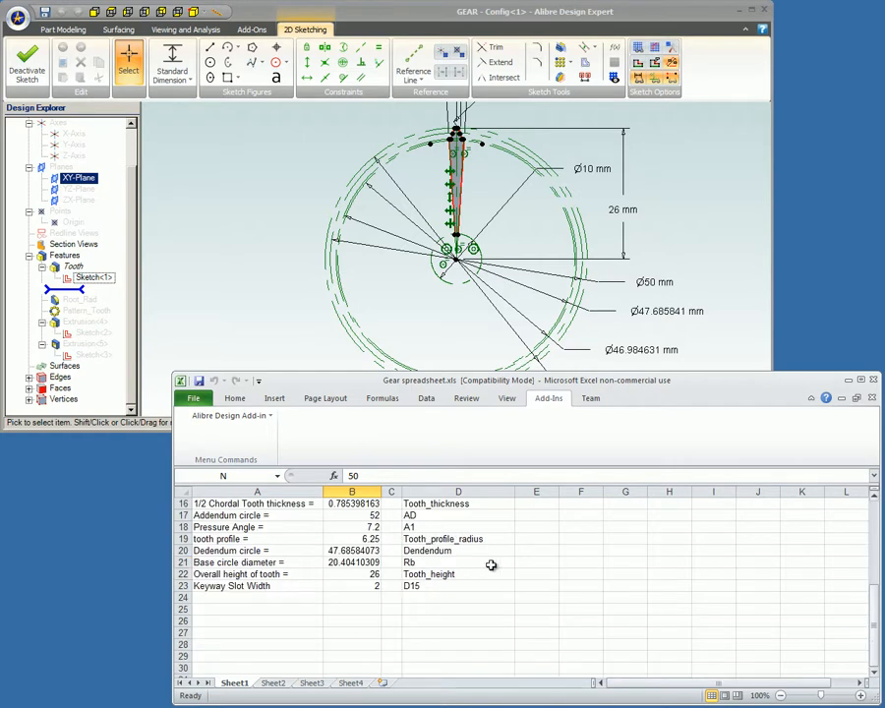
mouse_move(468, 574)
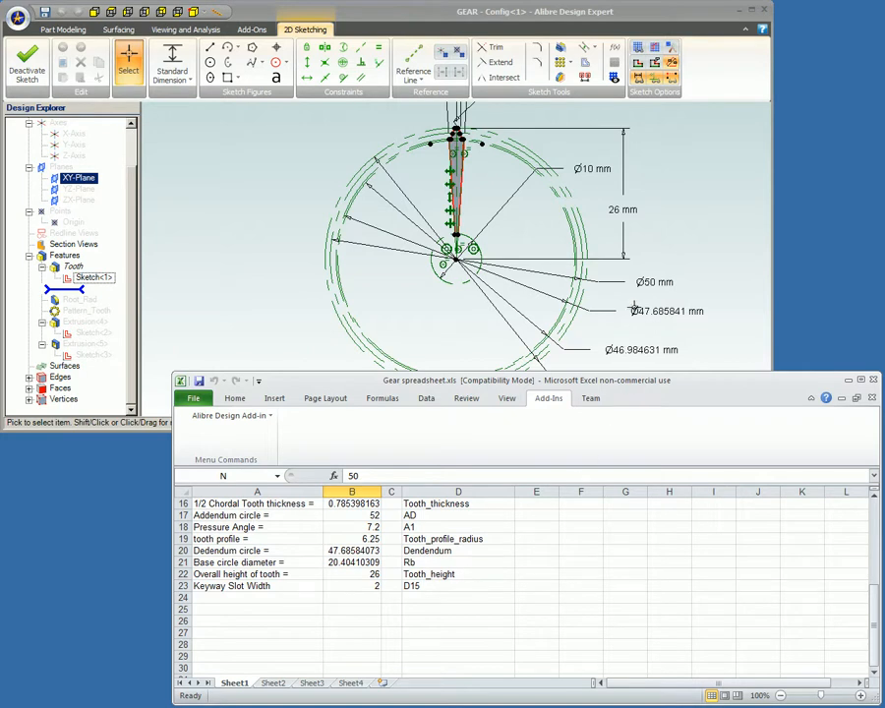
Leave the gear sketch and switch to the Tube part showing the hollow tube.
right_click(625, 220)
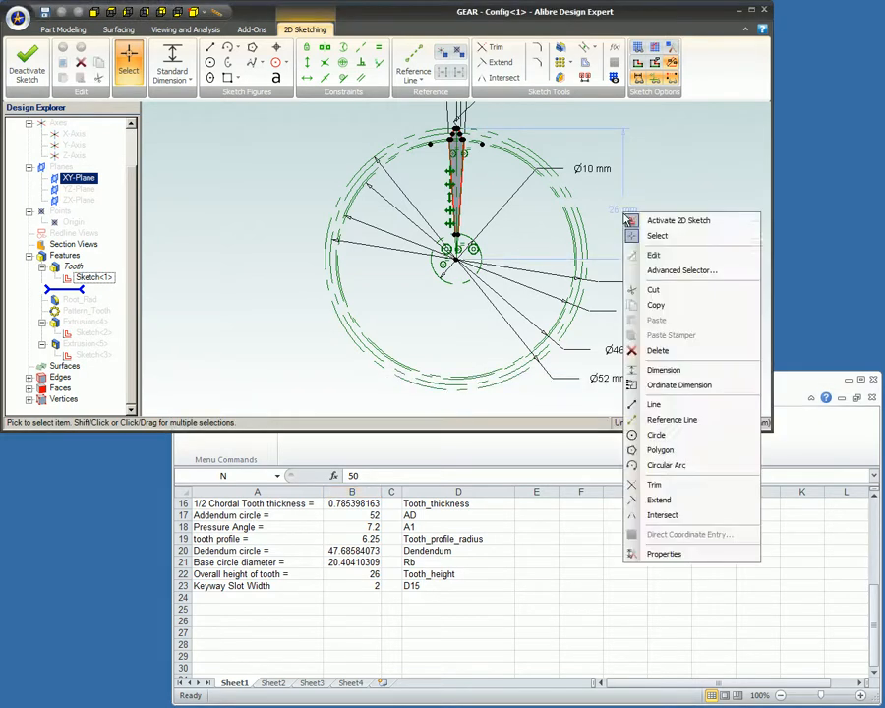
left_click(663, 369)
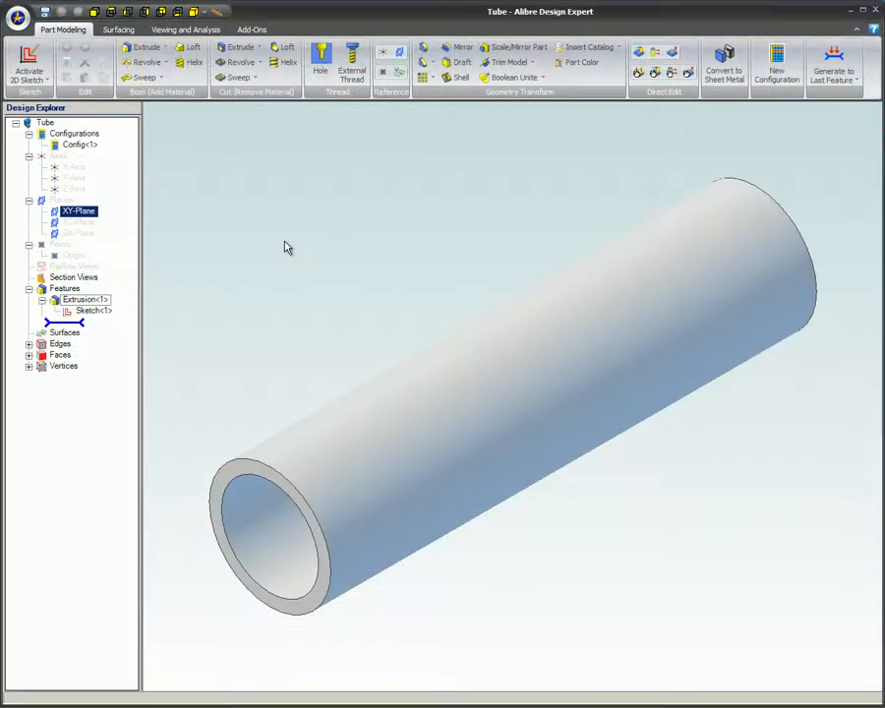
Review the tube's extrusion settings and confirm them unchanged.
right_click(81, 299)
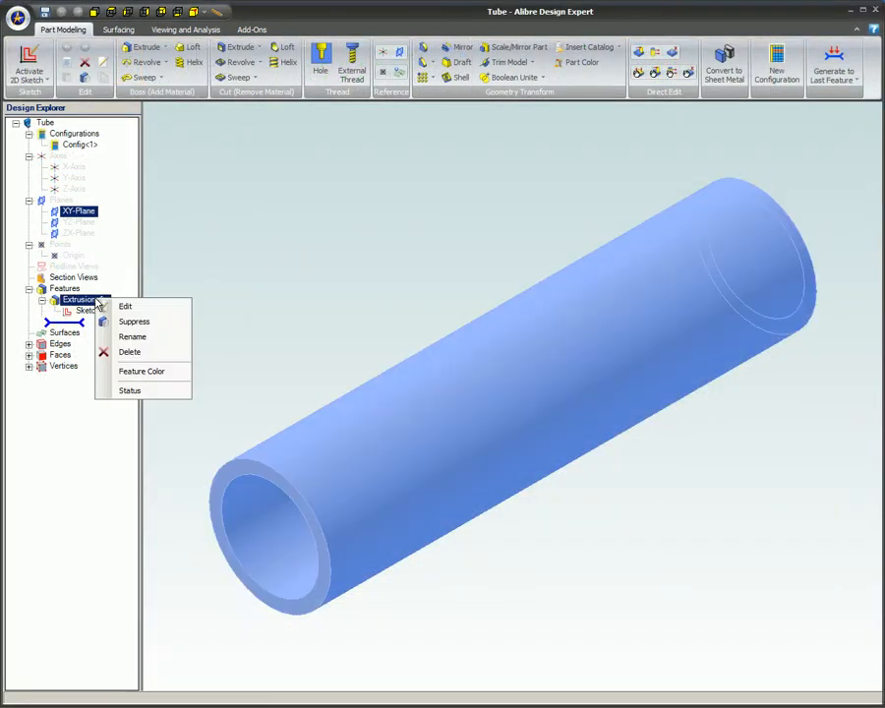
left_click(126, 307)
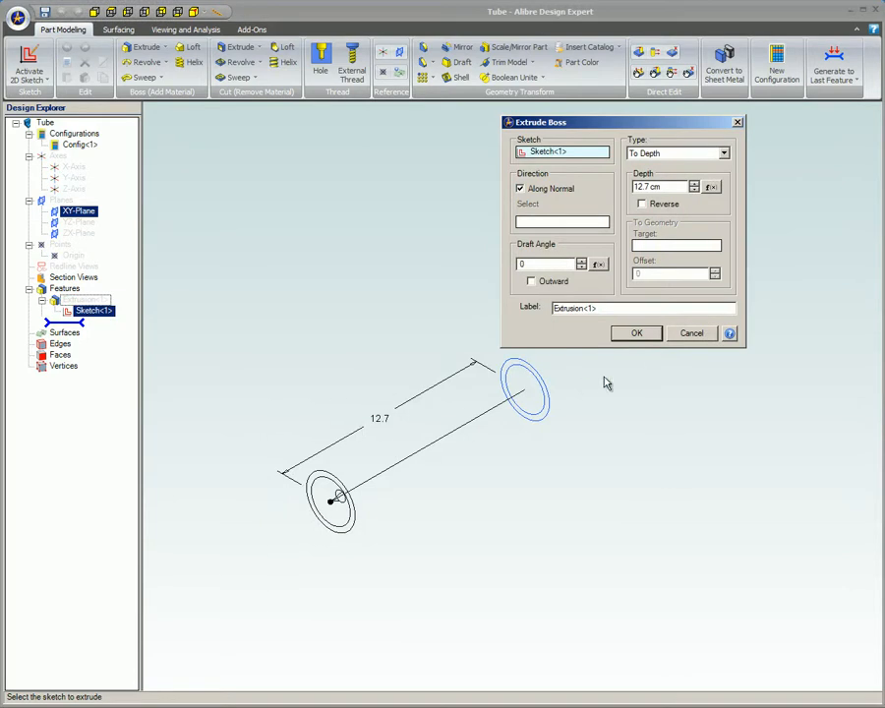
left_click(637, 332)
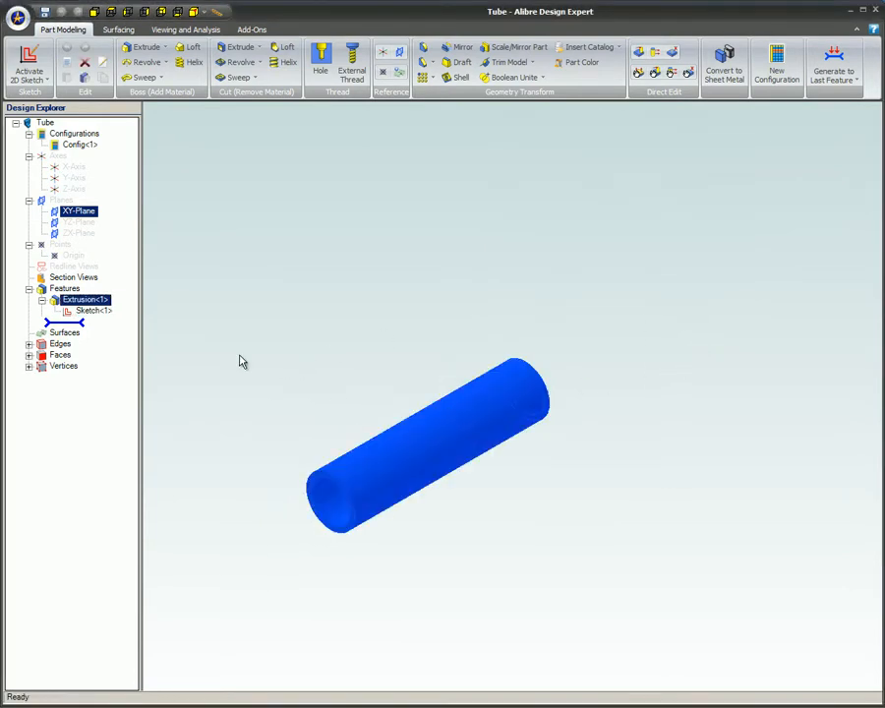
right_click(95, 311)
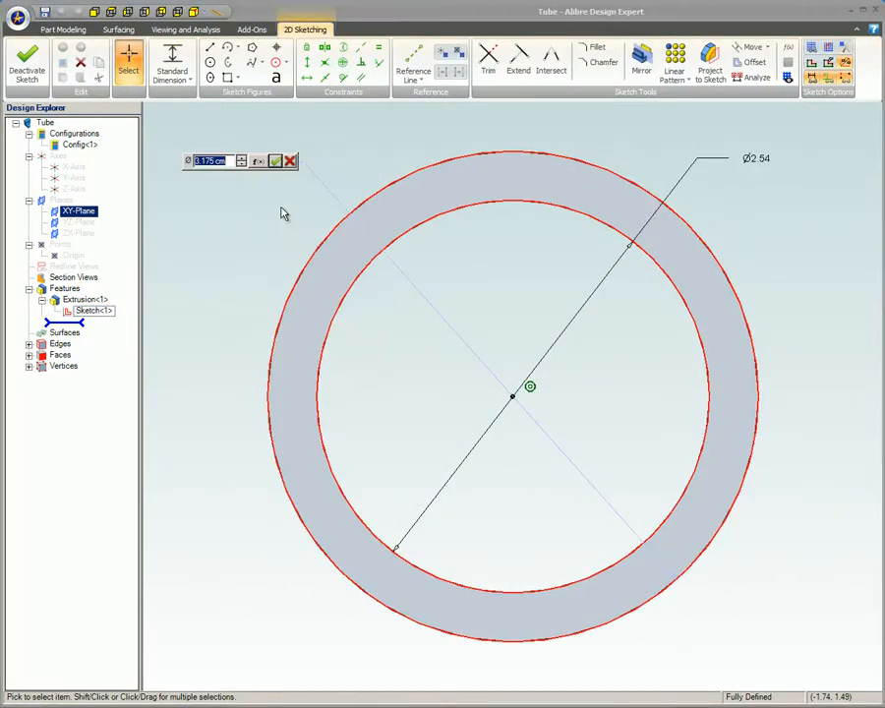
Show the Equation Editor listing D1 2.54, D2 3.175 and D3 12.7, with D3 selected.
left_click(256, 161)
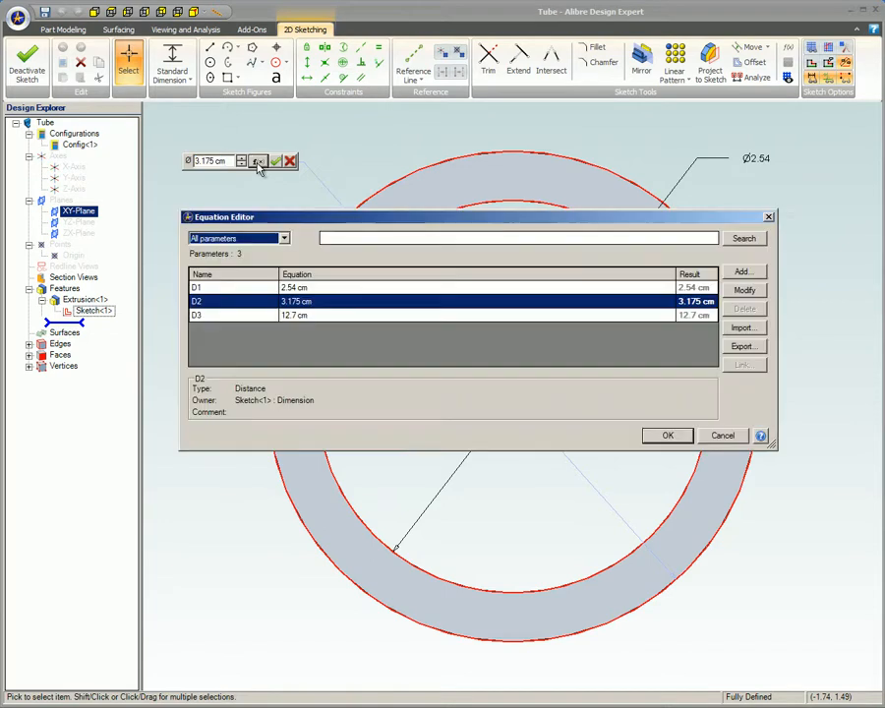
left_click(354, 287)
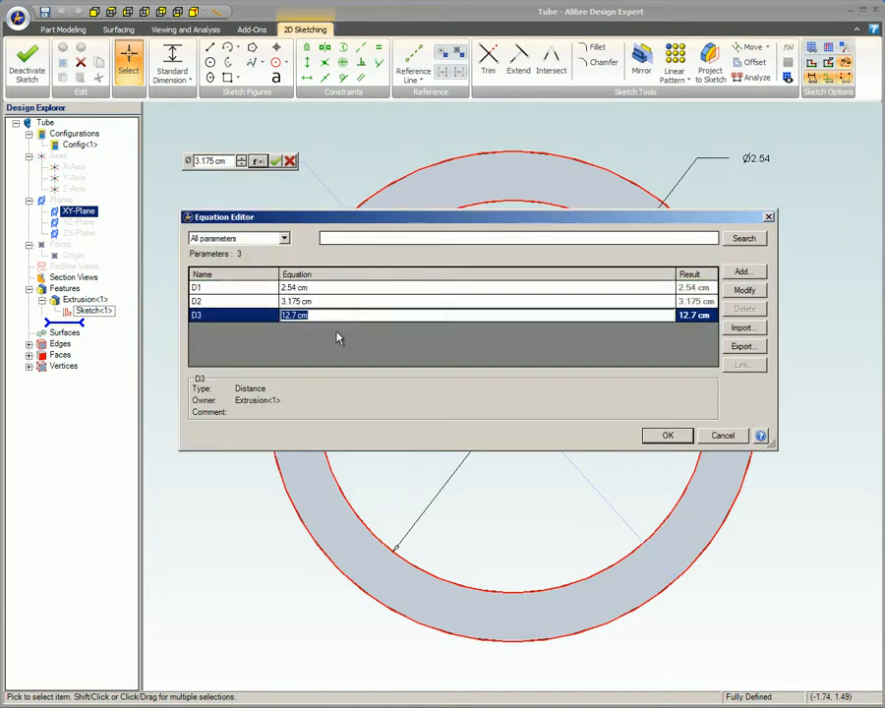
mouse_move(323, 344)
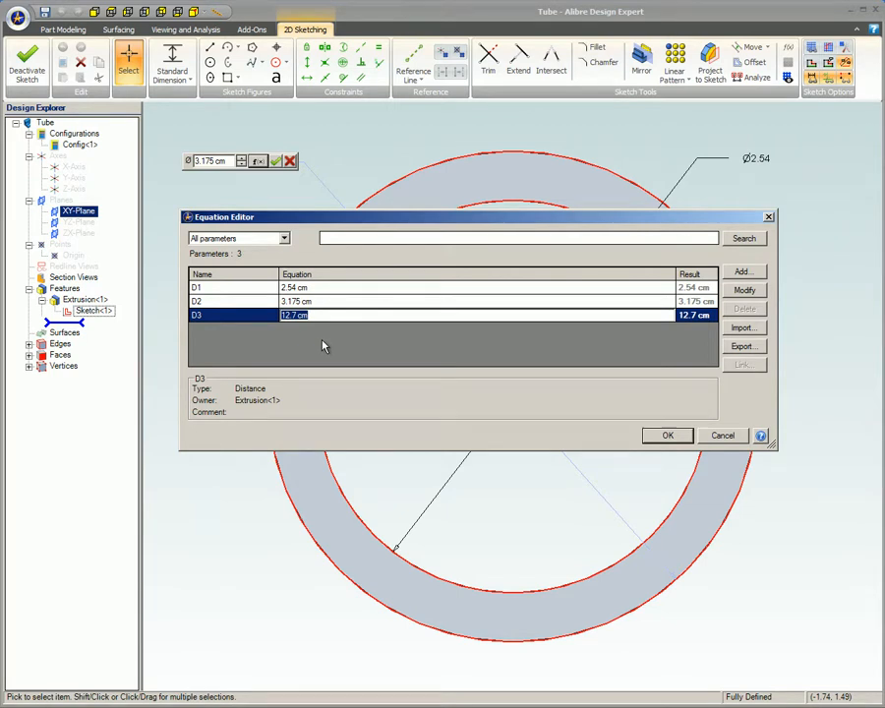
left_click(667, 434)
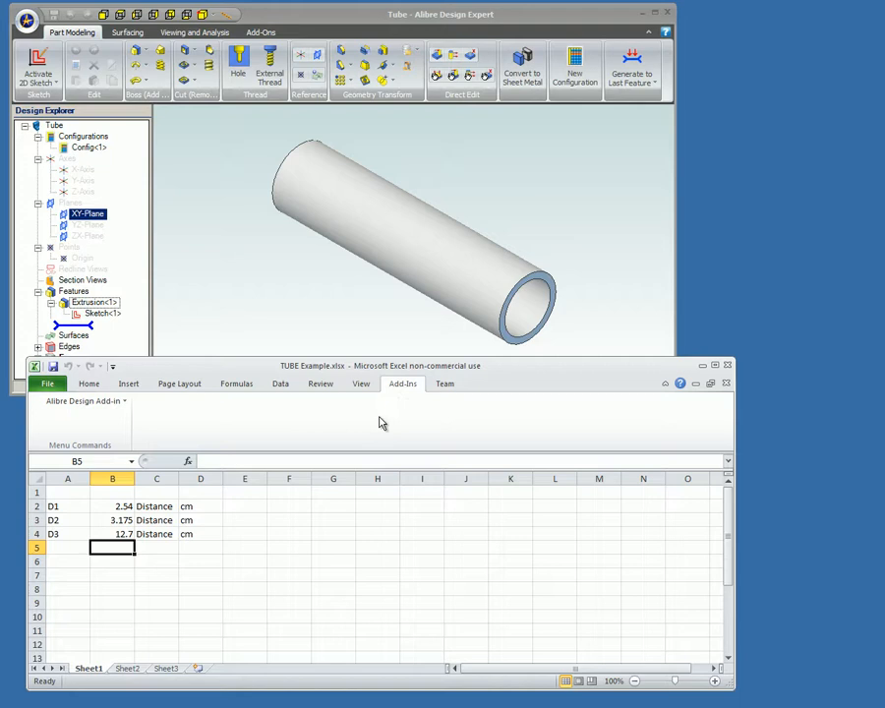
Show the Alibre Design Add-In commands from Excel's Add-Ins menu.
left_click(82, 401)
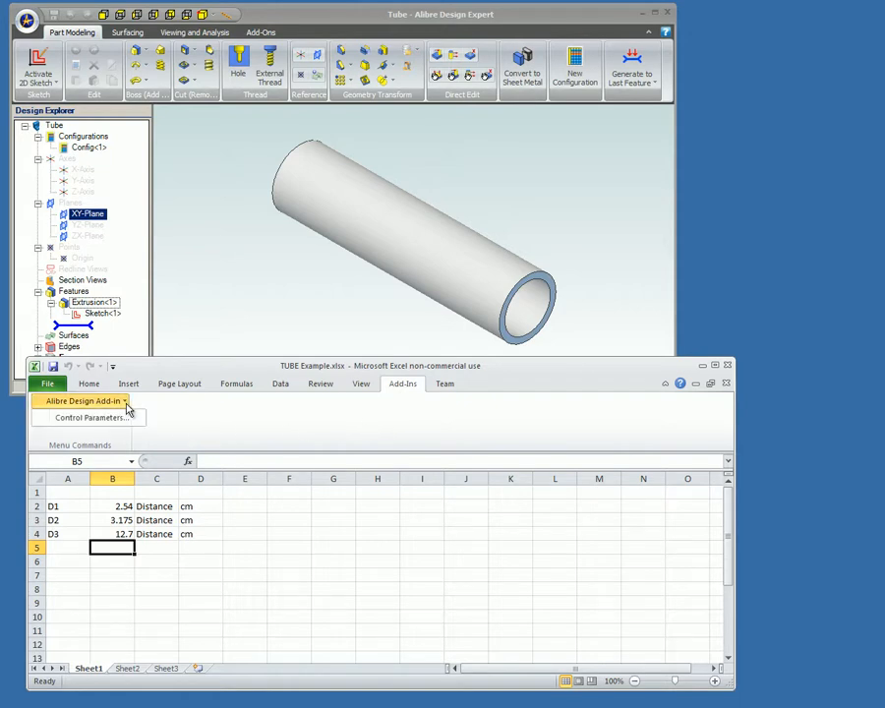
Bring up Control Parameters for the Tube session, check Active Sessions, then show Configurations.
left_click(81, 417)
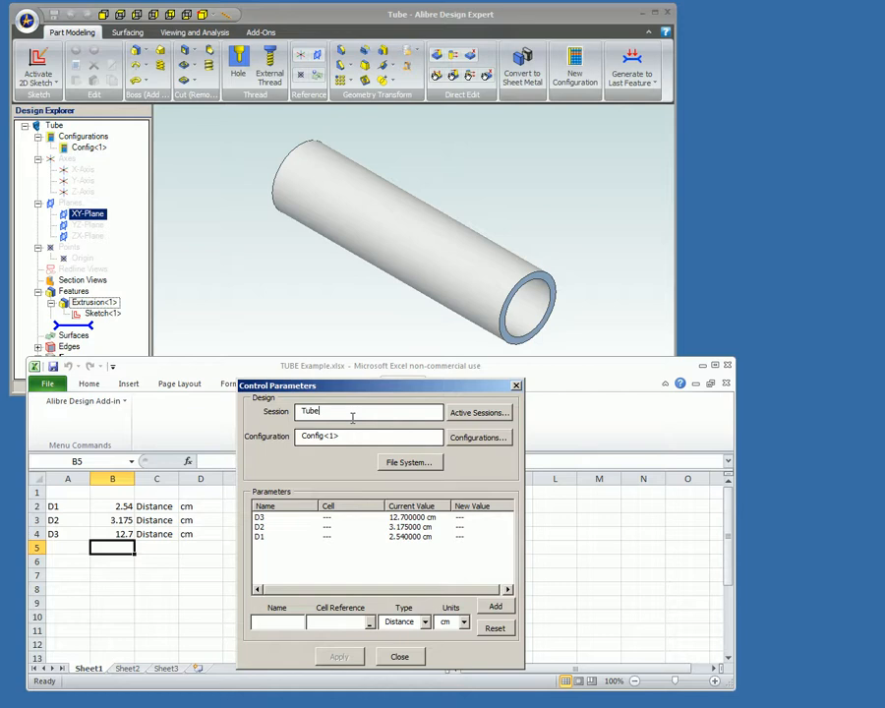
left_click(480, 413)
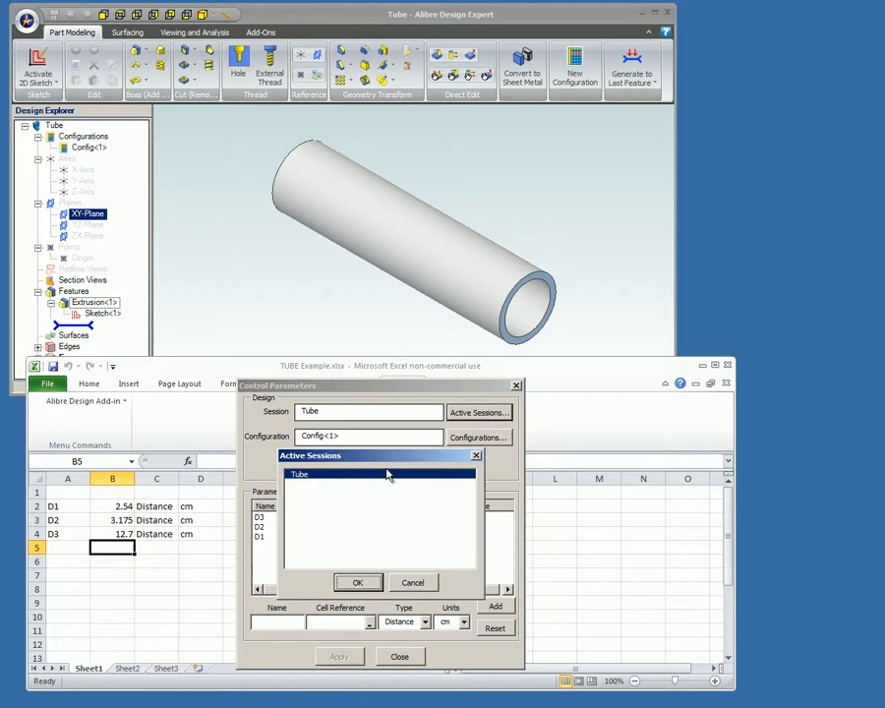
mouse_move(421, 584)
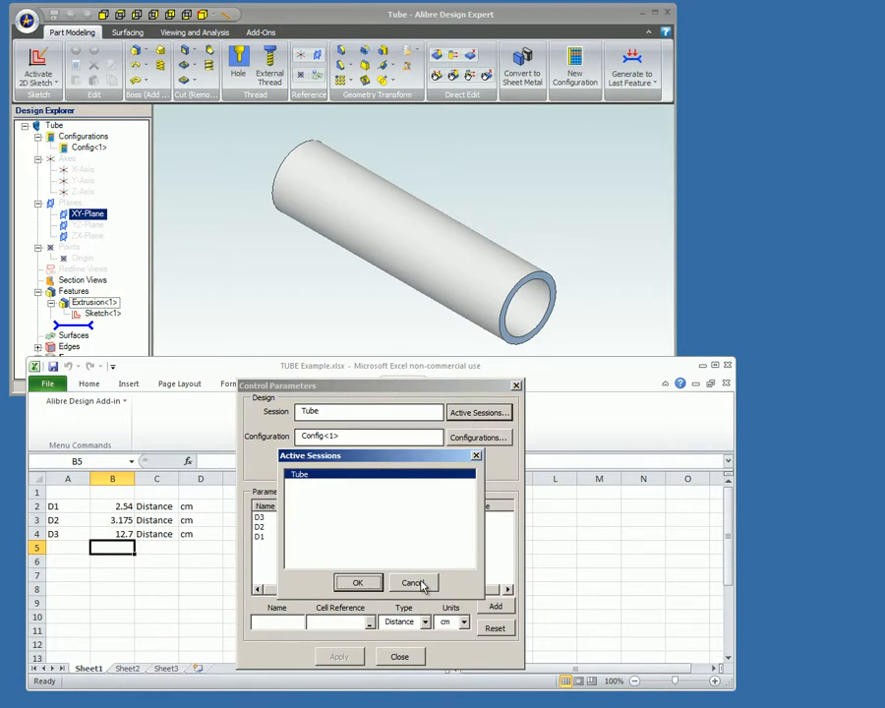
left_click(413, 582)
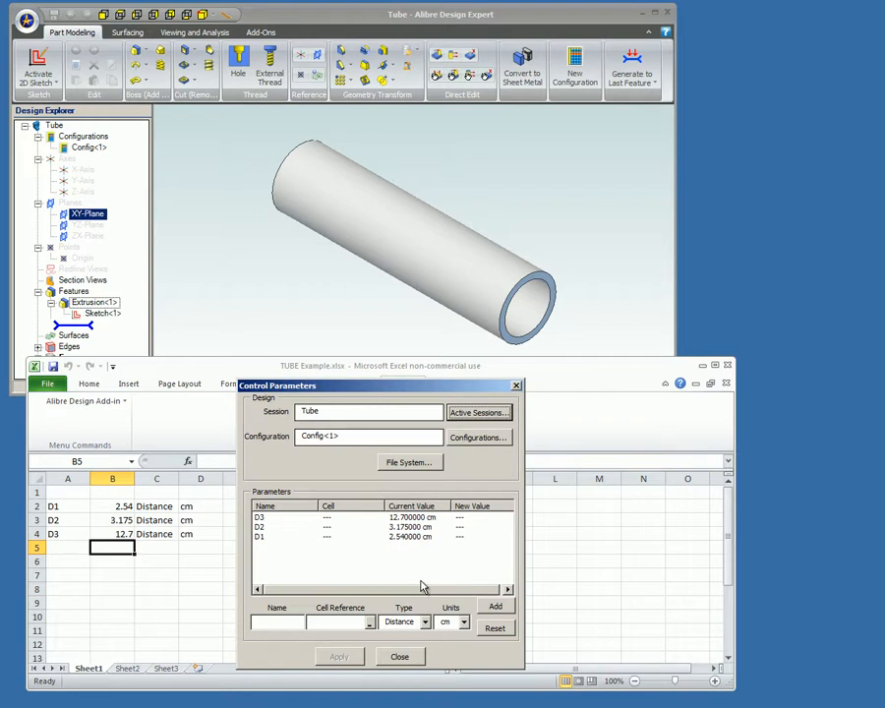
mouse_move(441, 548)
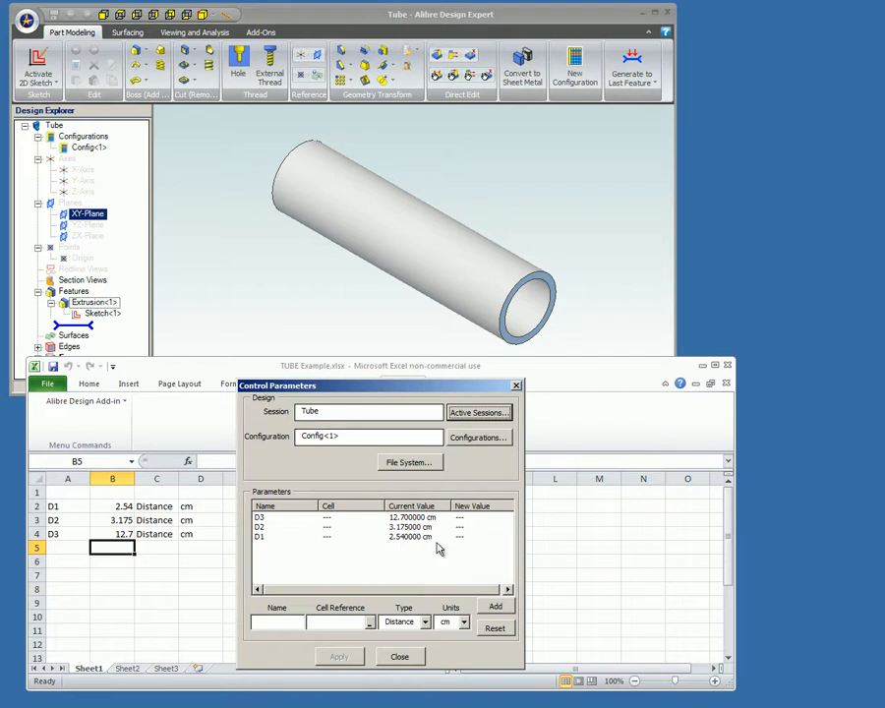
left_click(480, 436)
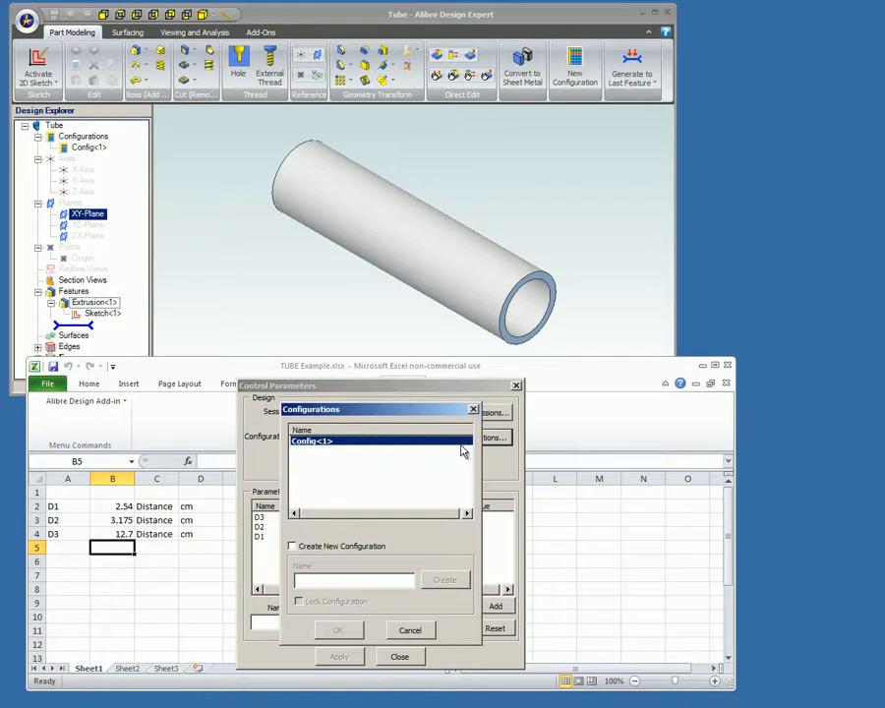
mouse_move(411, 481)
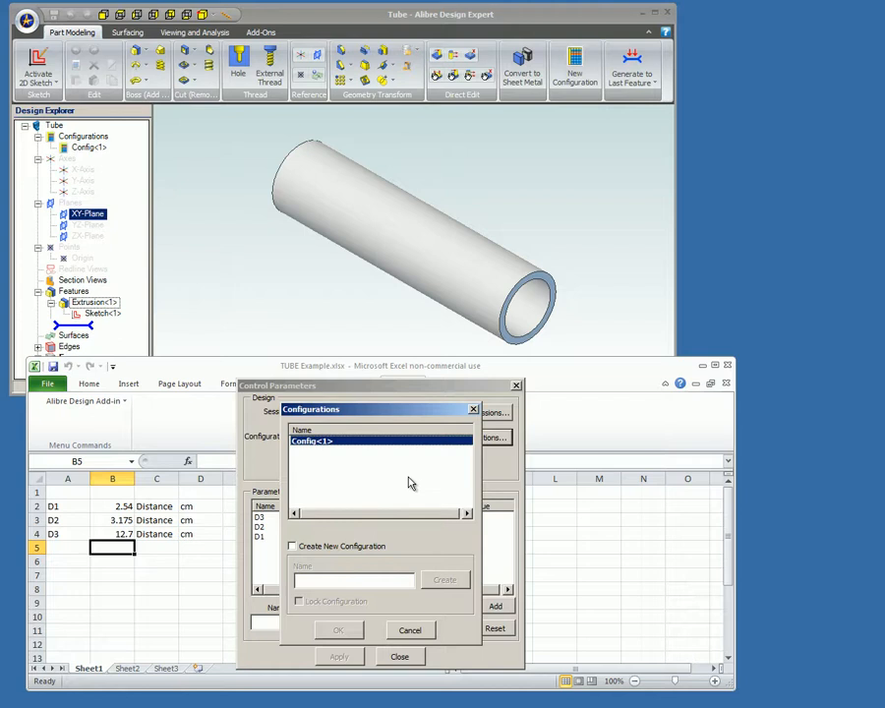
mouse_move(330, 586)
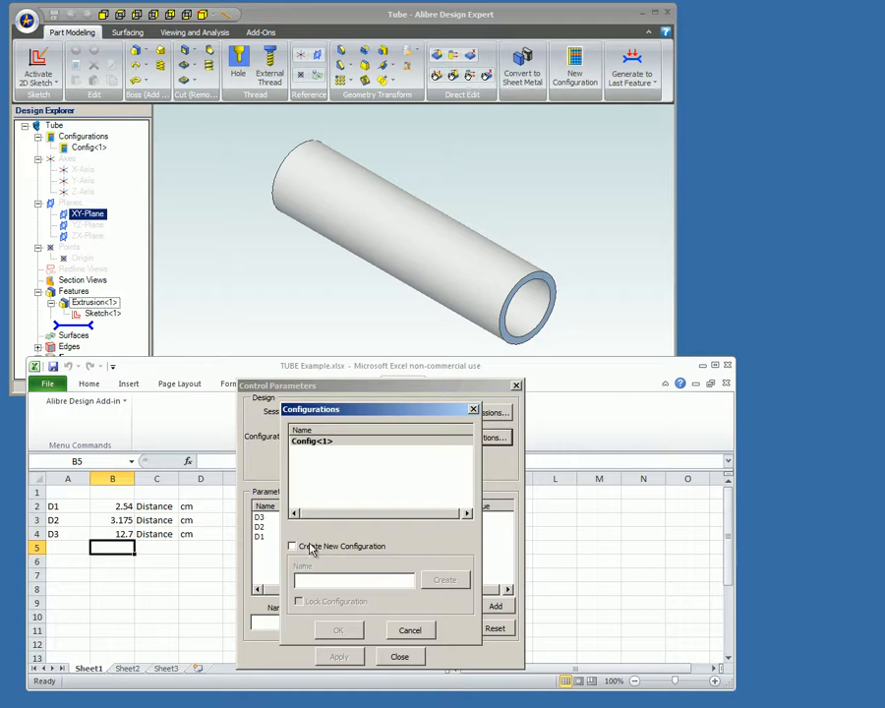
mouse_move(383, 535)
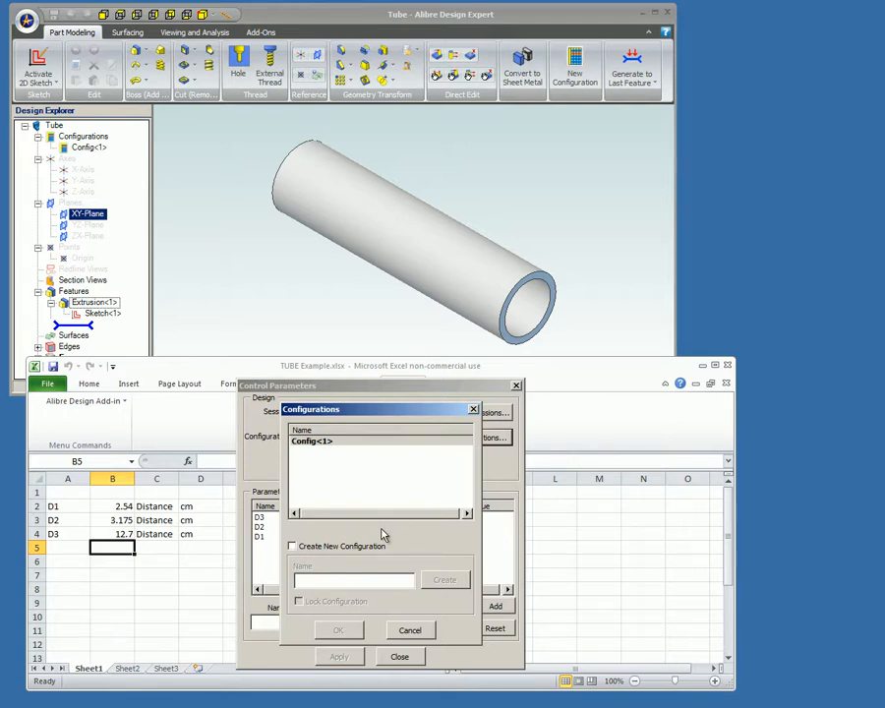
Cancel the Configurations list and select the D3 parameter row.
left_click(409, 629)
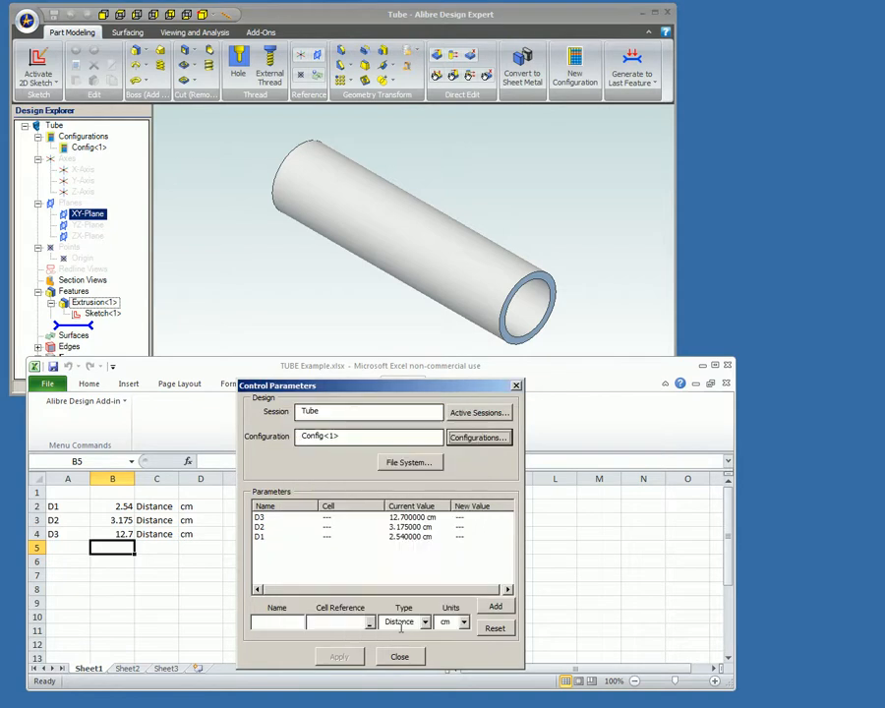
left_click(295, 515)
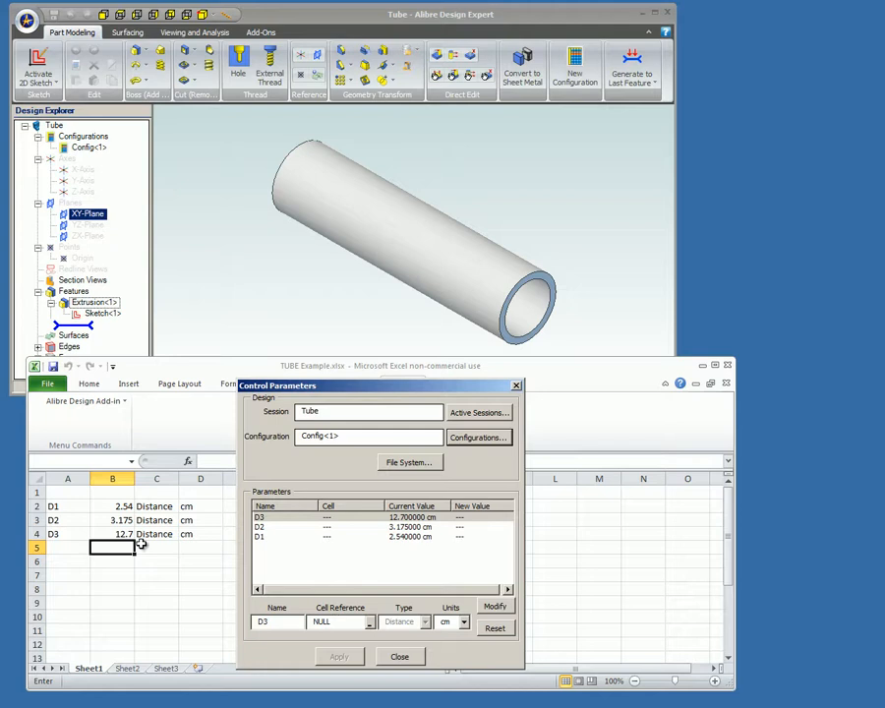
Set D3's cell reference to Sheet1!$B$4 and confirm with Modify.
left_click(112, 534)
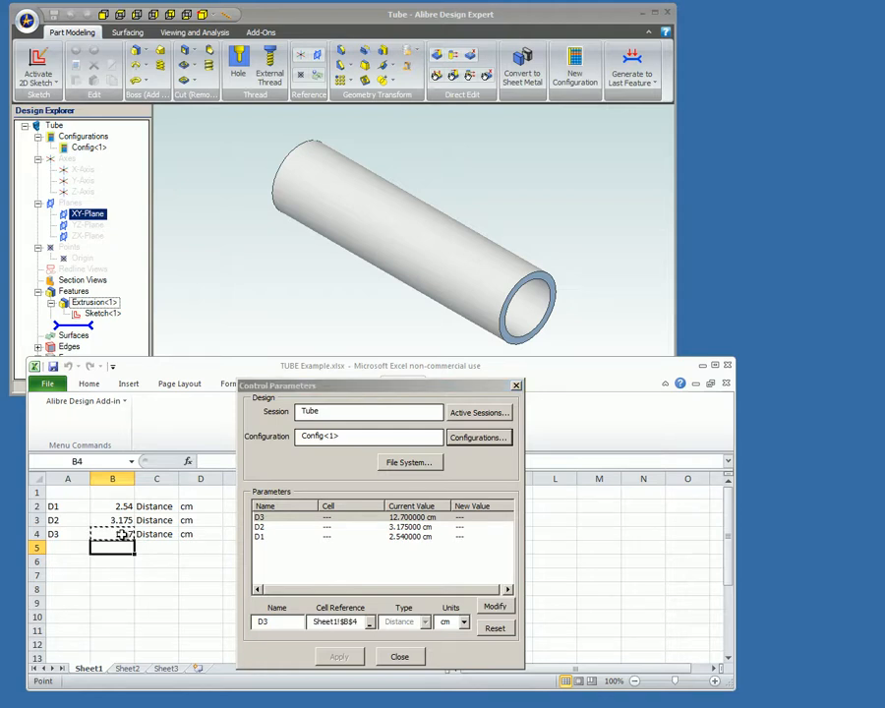
left_click(496, 605)
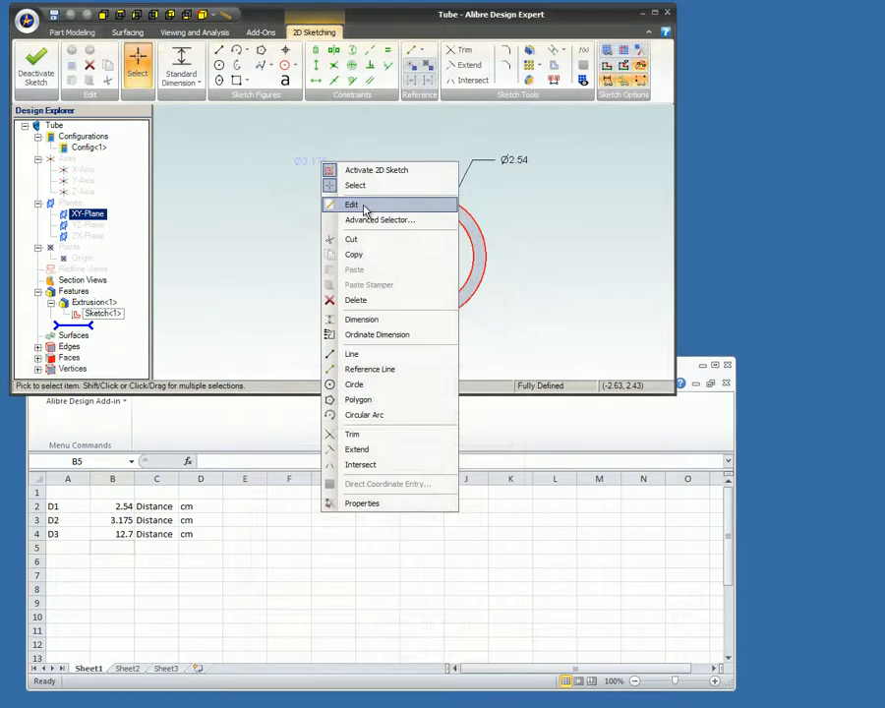
Review the equations tying D1, D2 and D3 to Sheet1 cells B2–B4, then confirm.
left_click(349, 205)
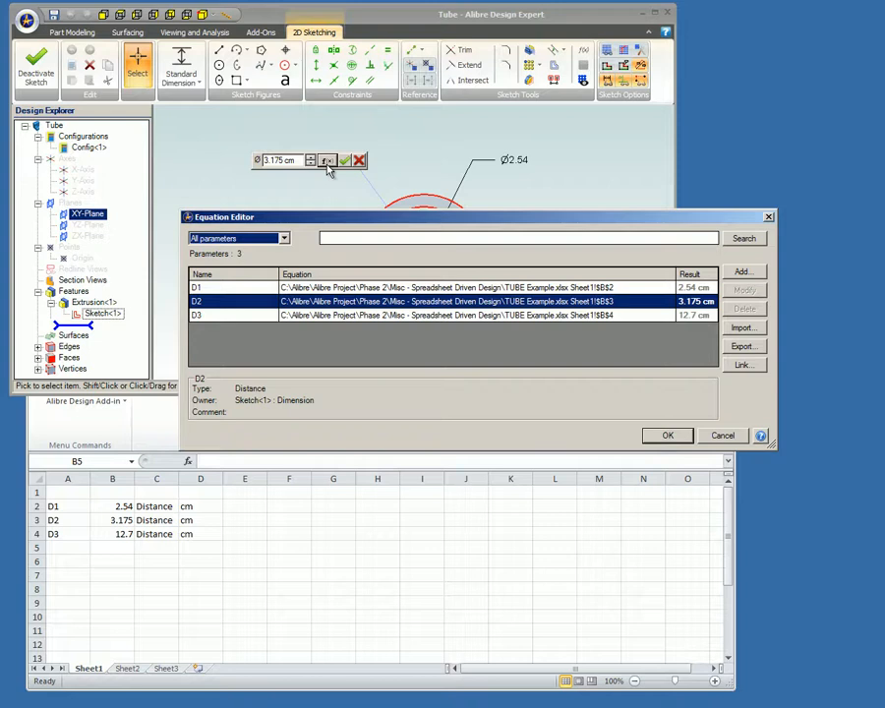
left_click(666, 435)
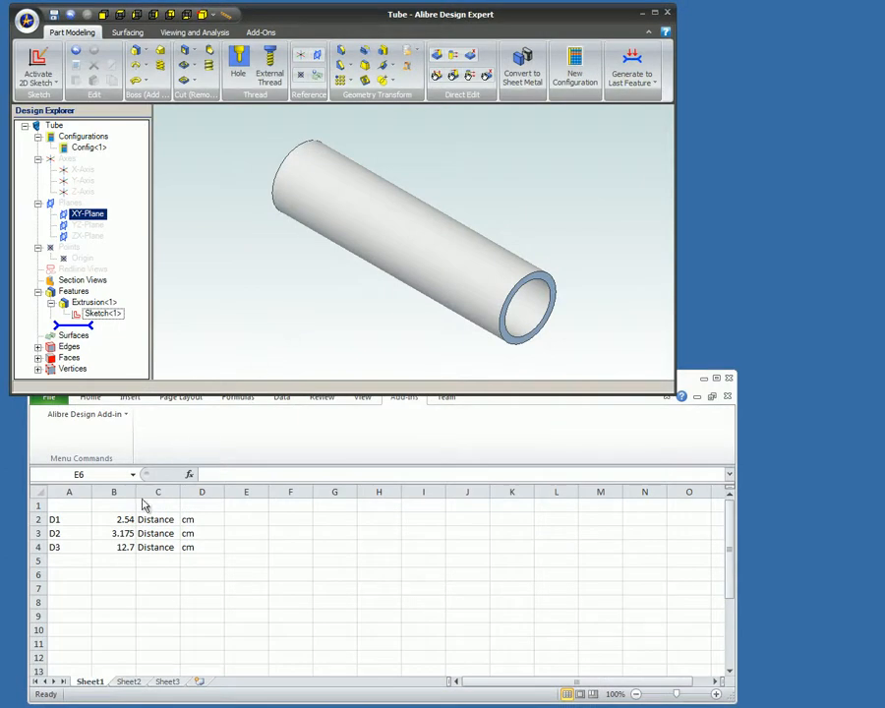
Change the D2 value in cell B3 to 4.5.
left_click(112, 532)
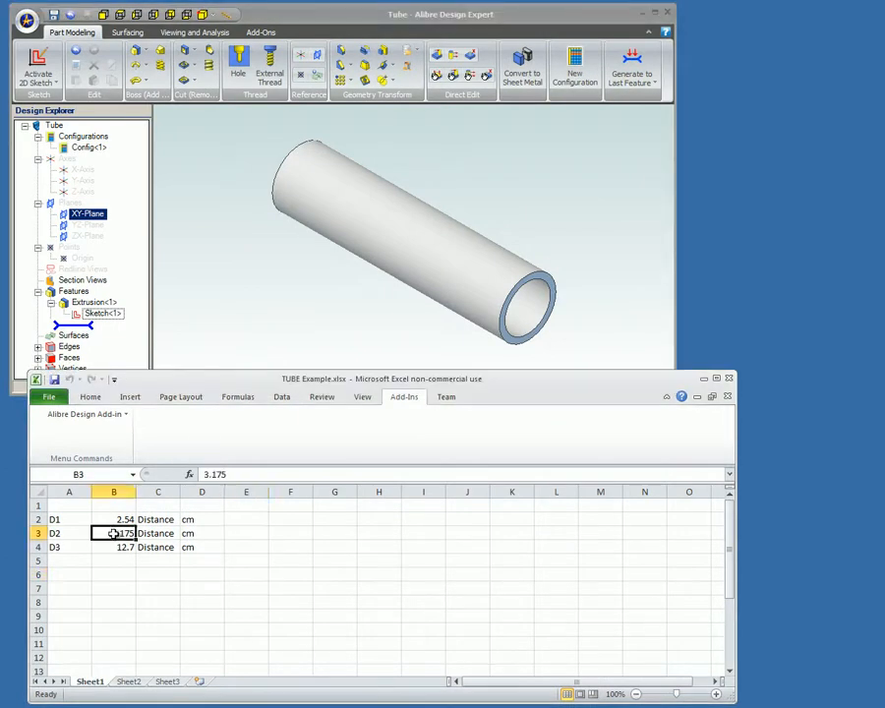
double_click(112, 533)
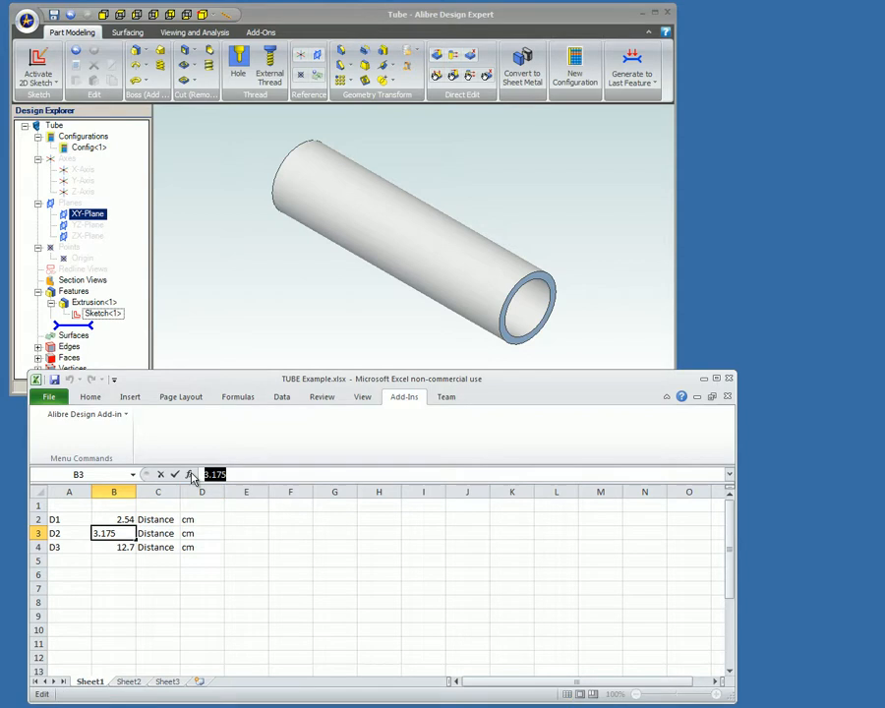
type("4.5")
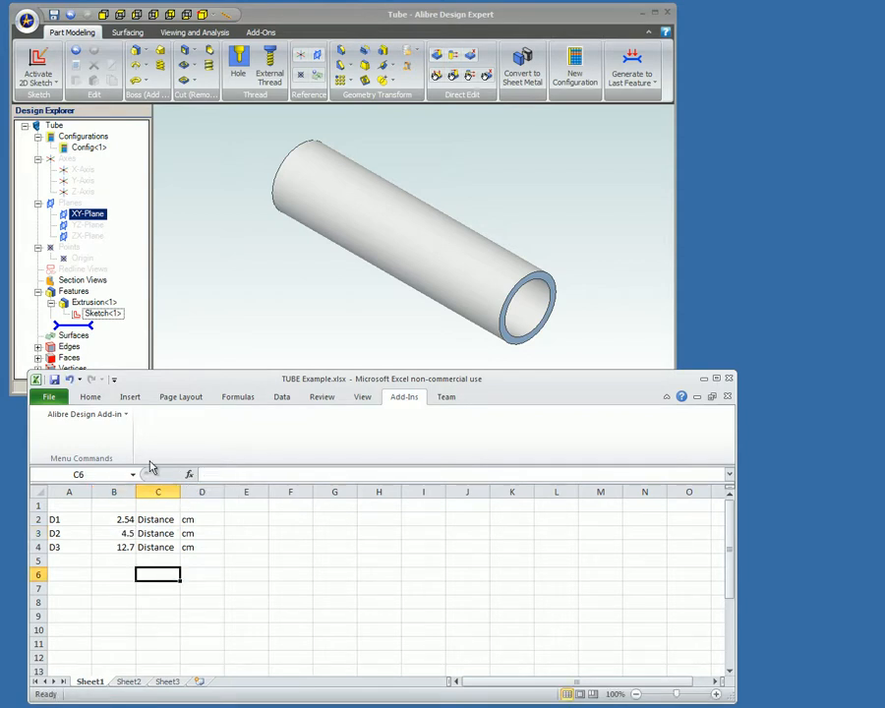
Apply the new D2 value through Control Parameters so the tube wall thickens.
left_click(81, 413)
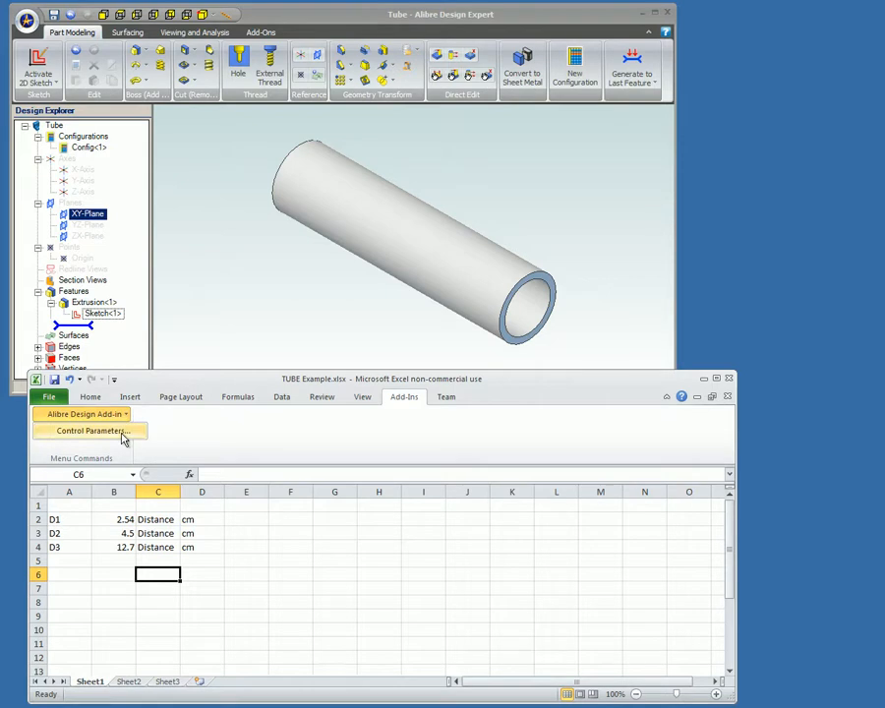
left_click(90, 430)
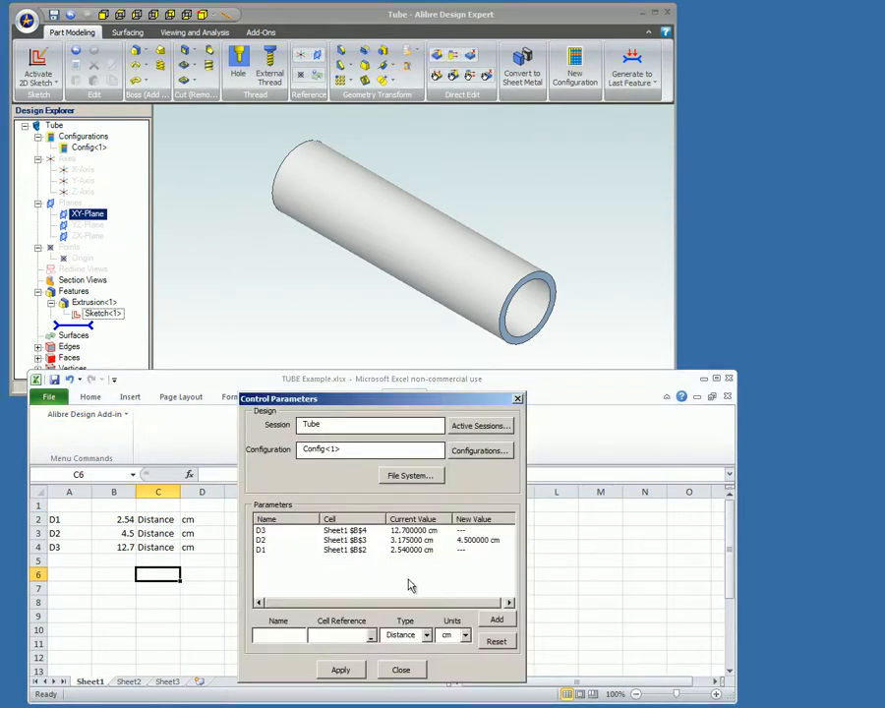
left_click(338, 669)
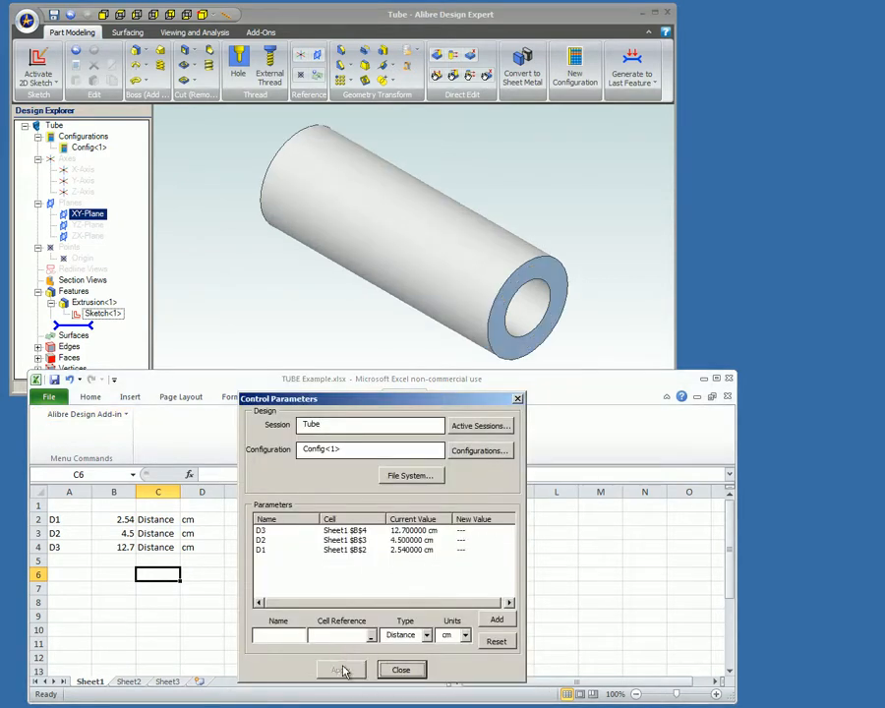
left_click(401, 668)
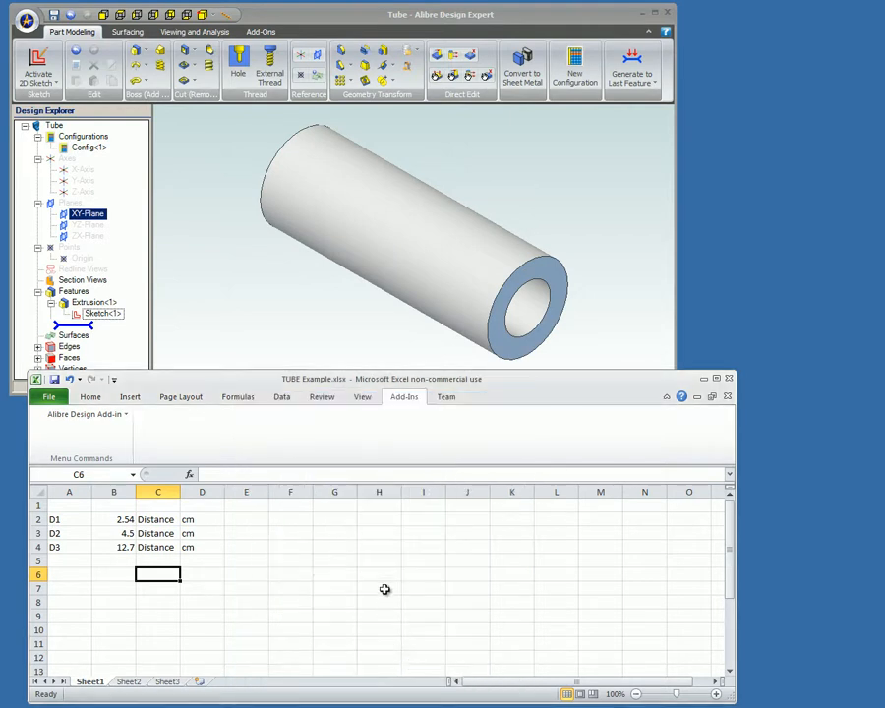